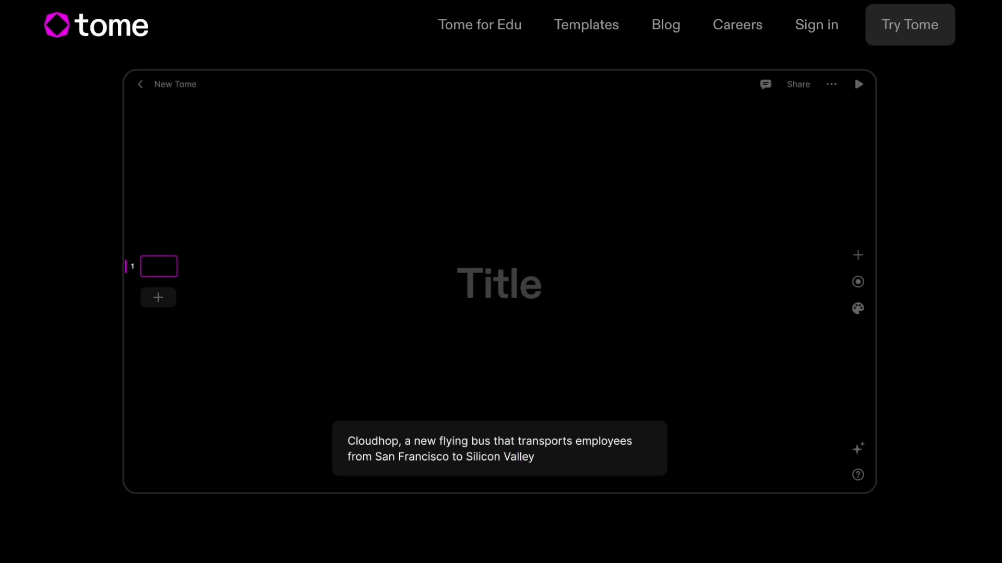
Sign in and reach the dashboard, asking the command bar 'Show me a few layout options' along the way
key("Return")
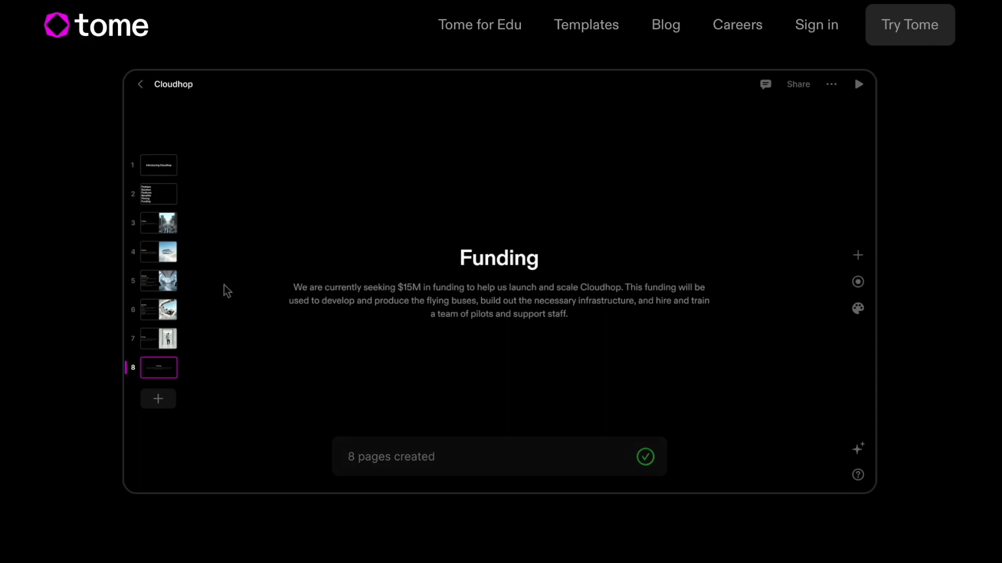
left_click(158, 252)
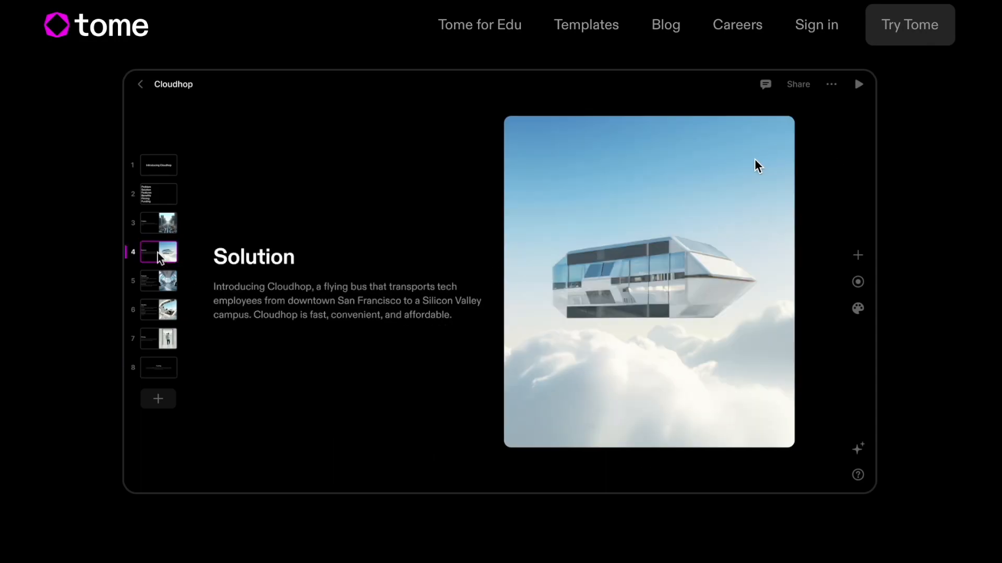
key("cmd+k")
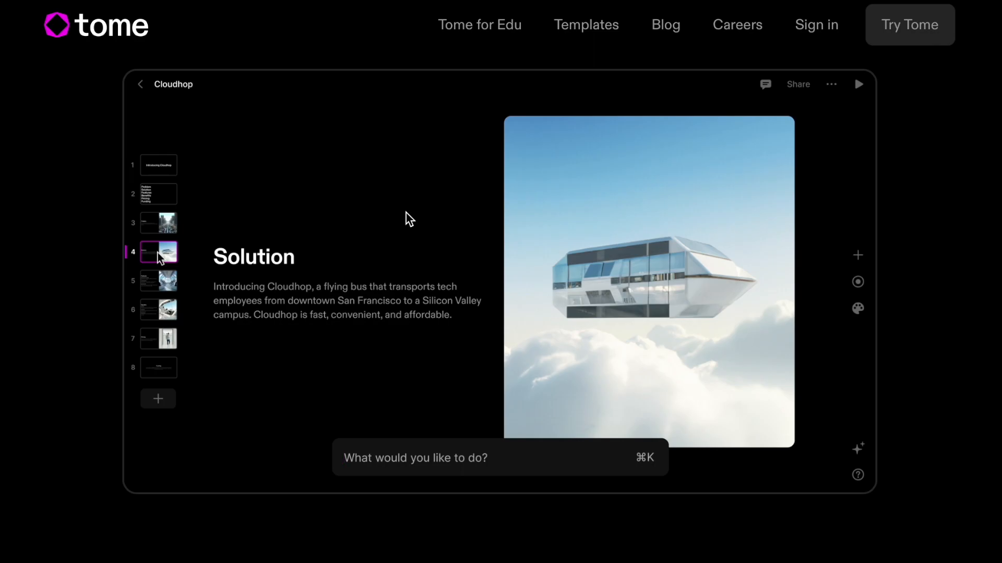
type("Show me a few layout options")
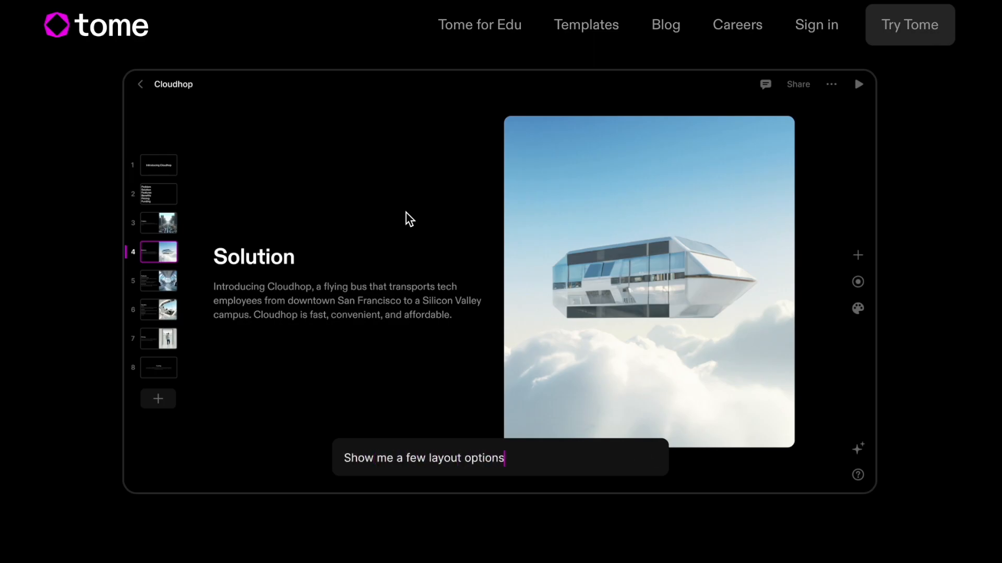
key("Return")
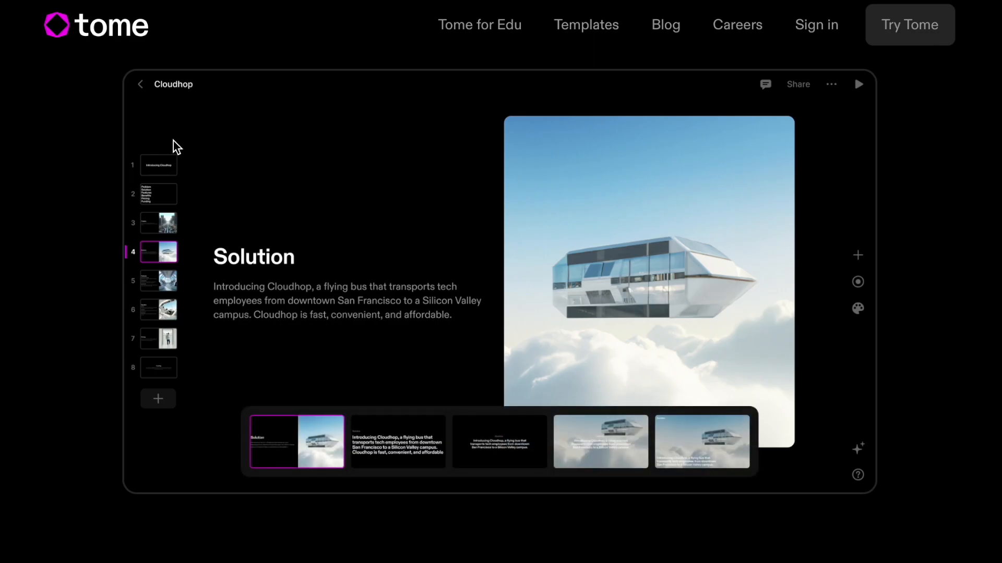
left_click(600, 441)
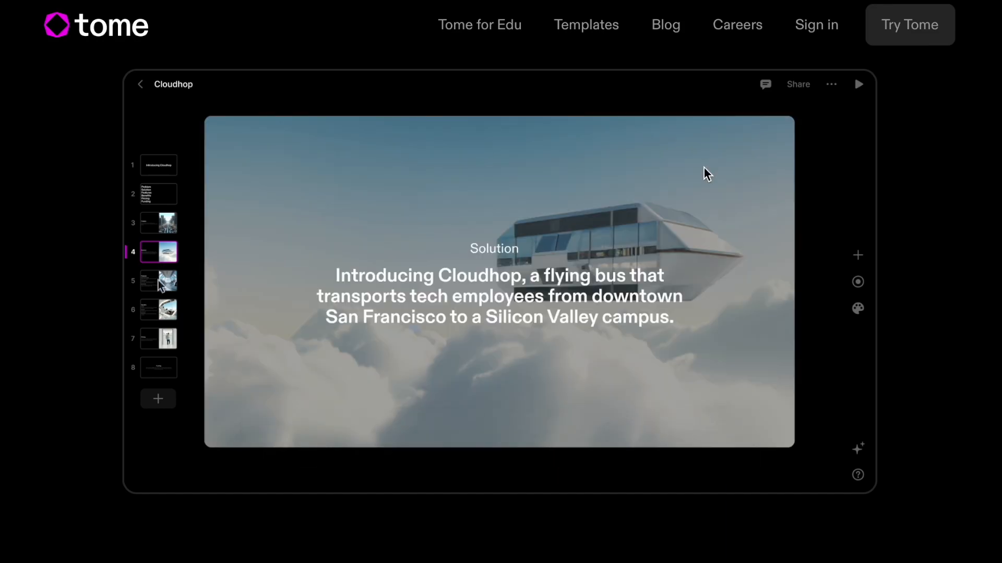
left_click(158, 281)
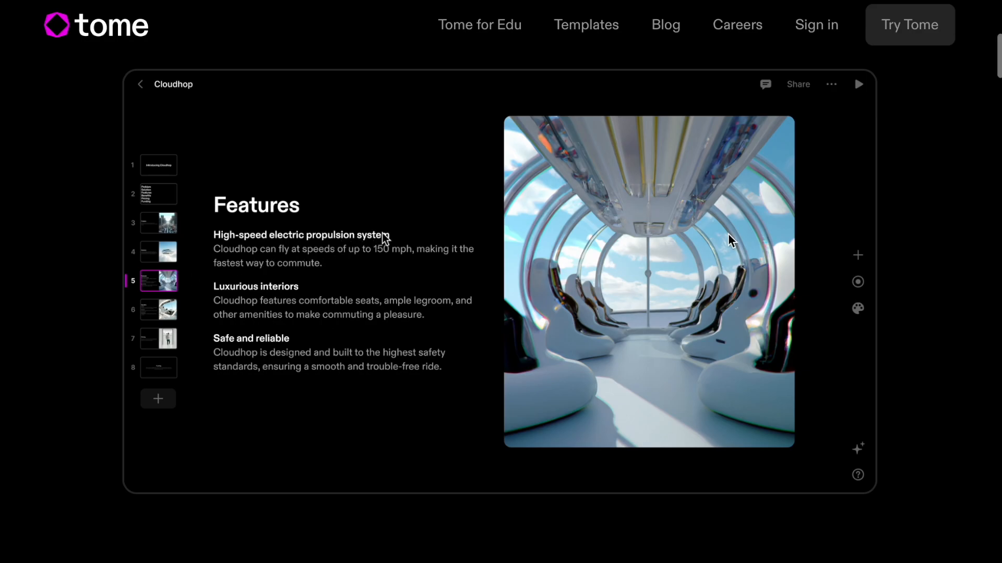
scroll("down", 3)
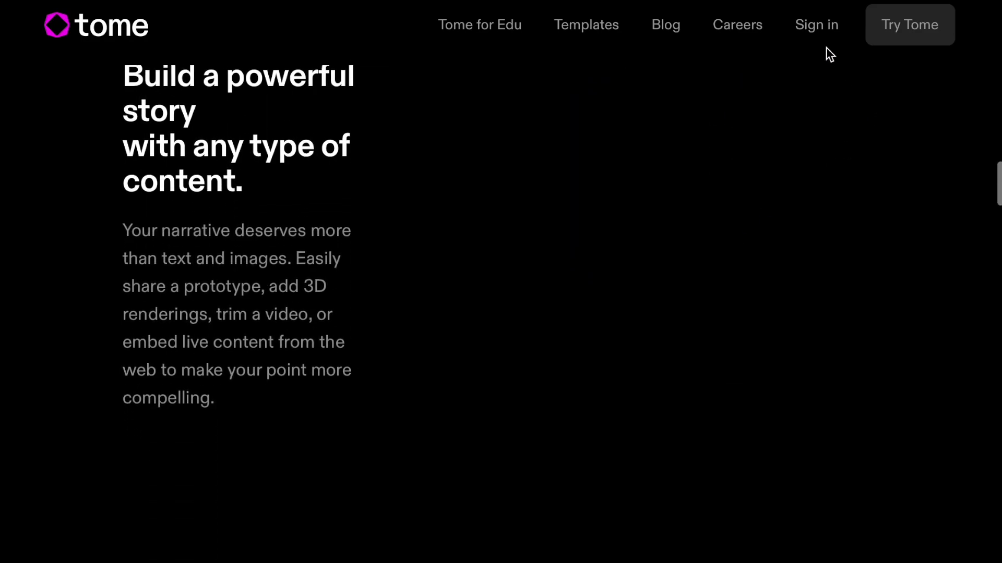
mouse_move(816, 24)
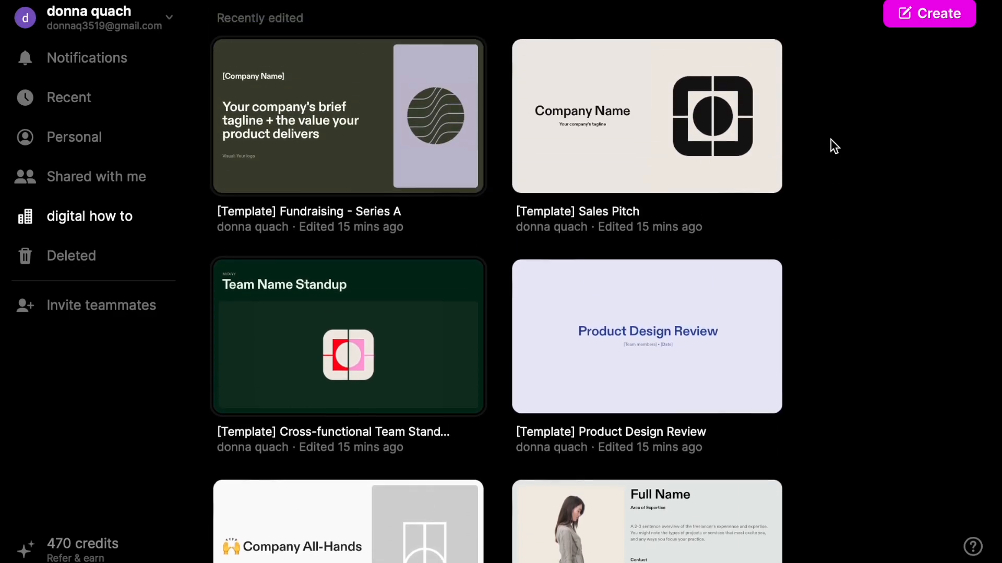
Create a new blank tome with the 'Create a presentation about…' prompt bar
left_click(929, 12)
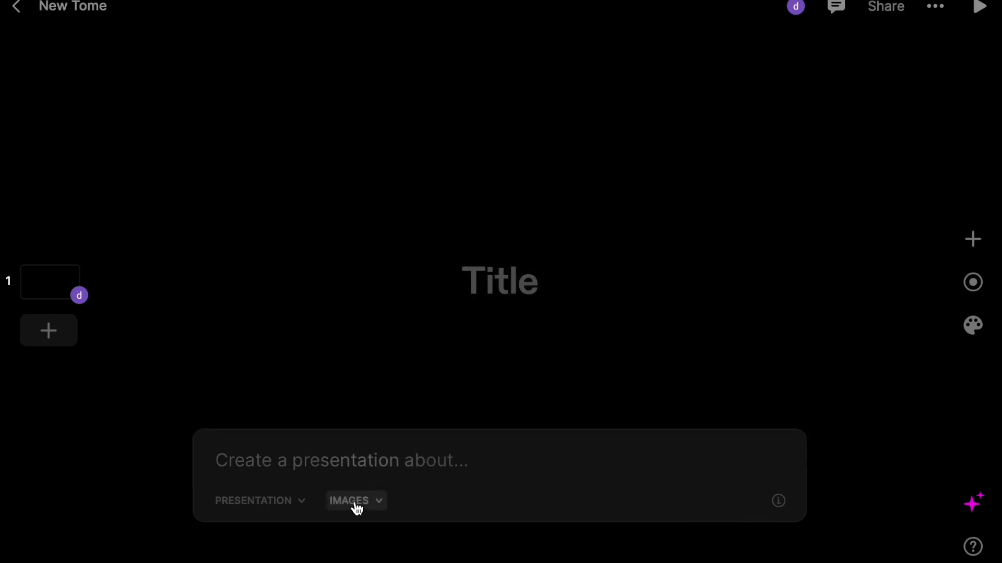
mouse_move(434, 486)
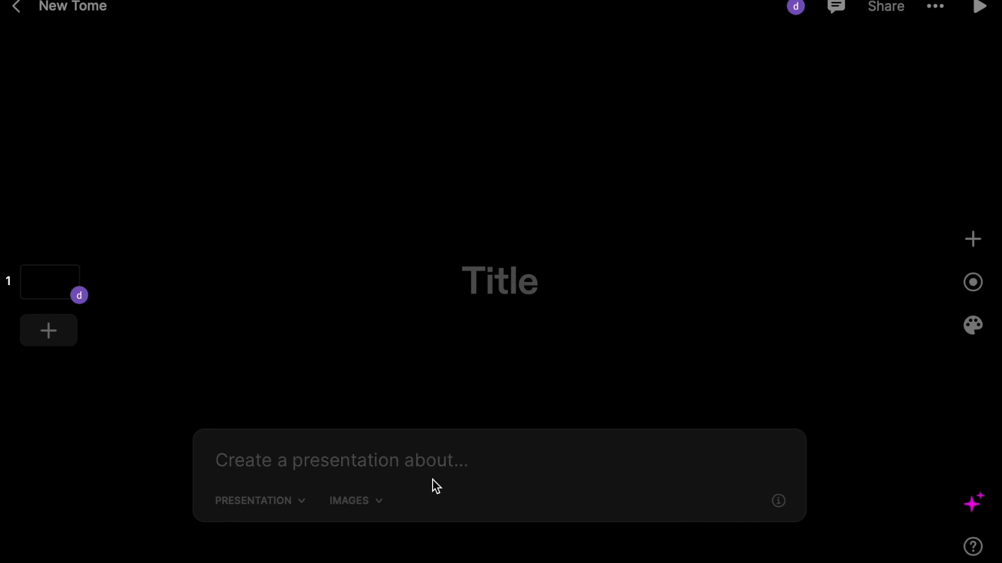
Enter the prompt 'Create a presentation about amazon business amazon fda and how to start and amazon fda'
type("C")
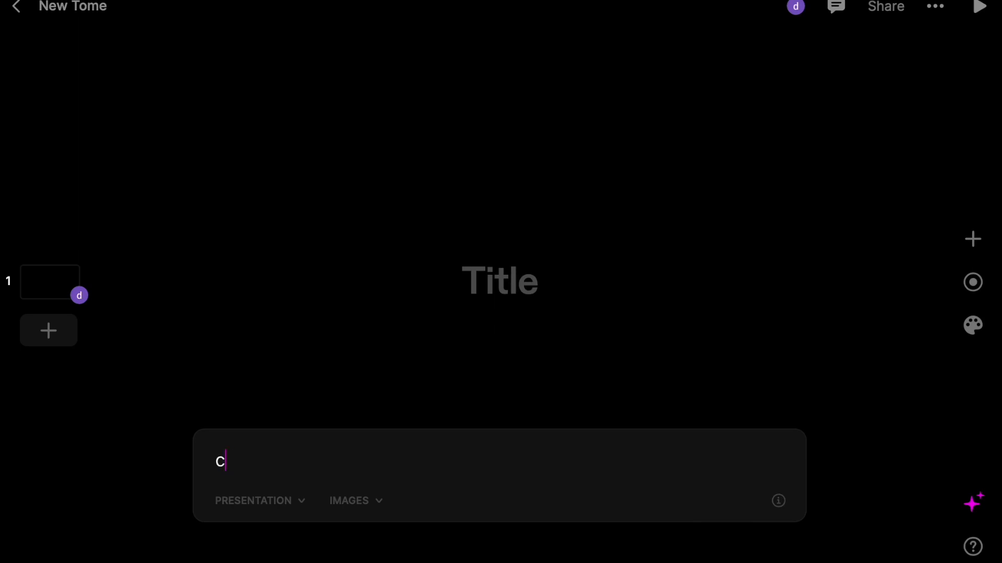
type("reate")
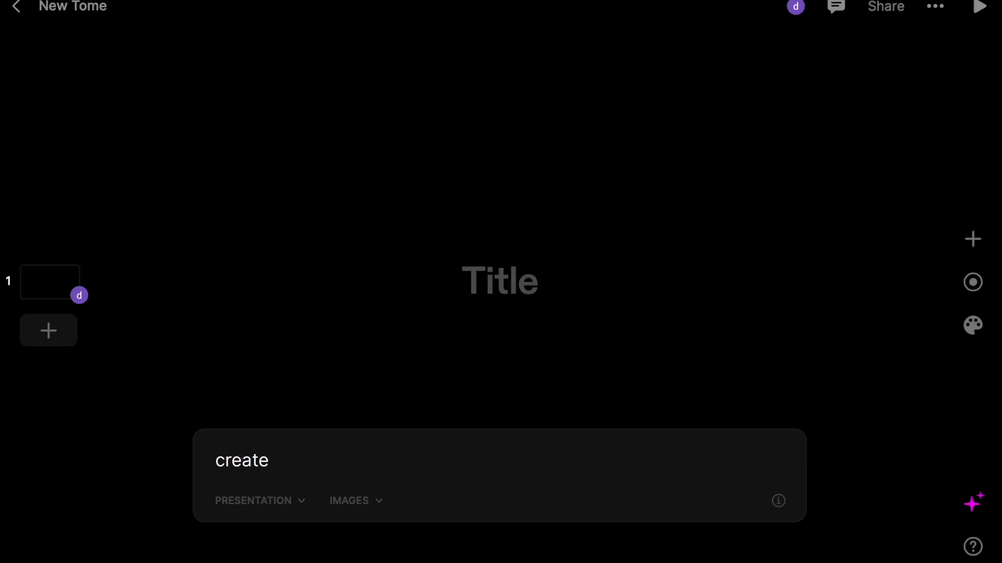
type("a")
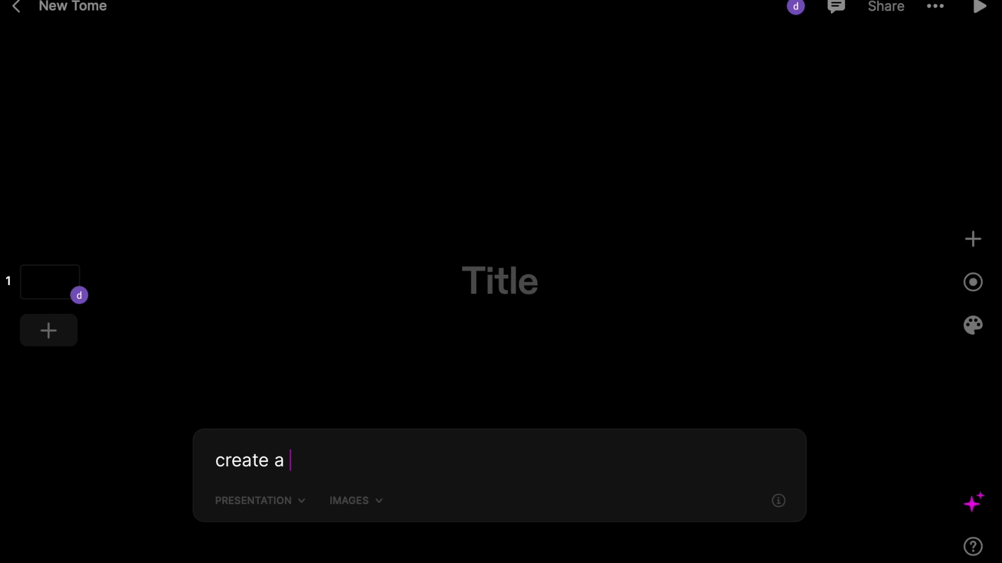
type("presentation")
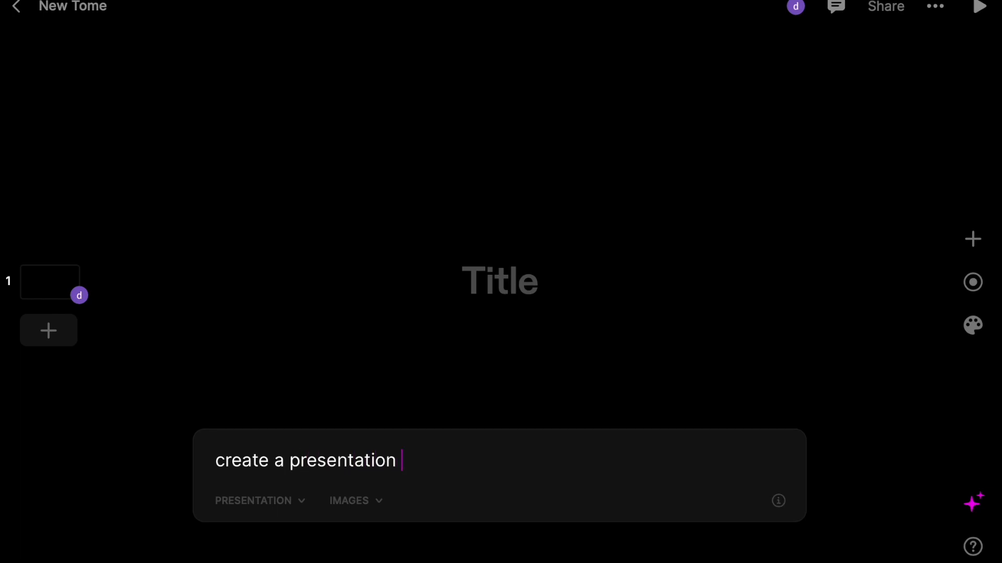
type("about am")
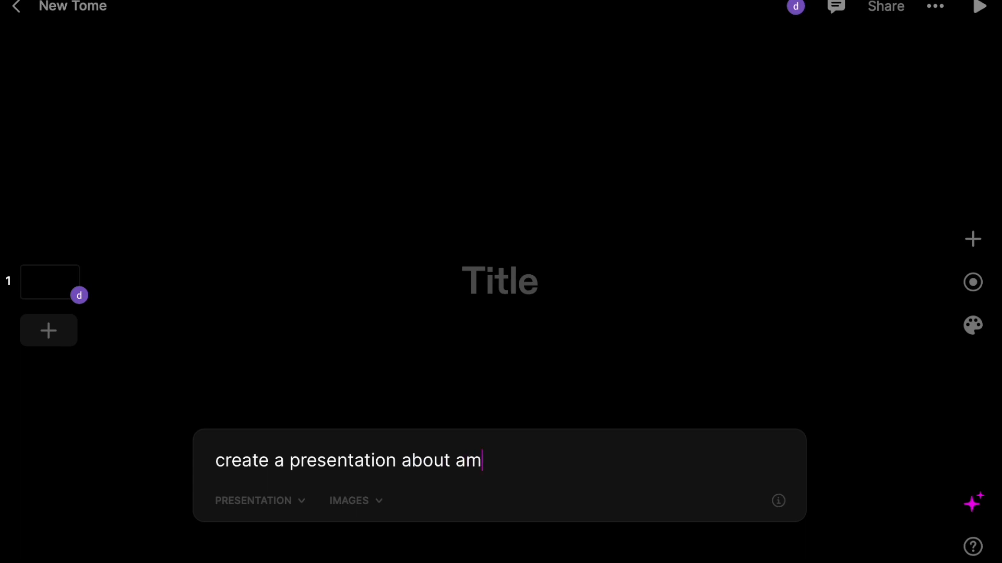
key("Backspace")
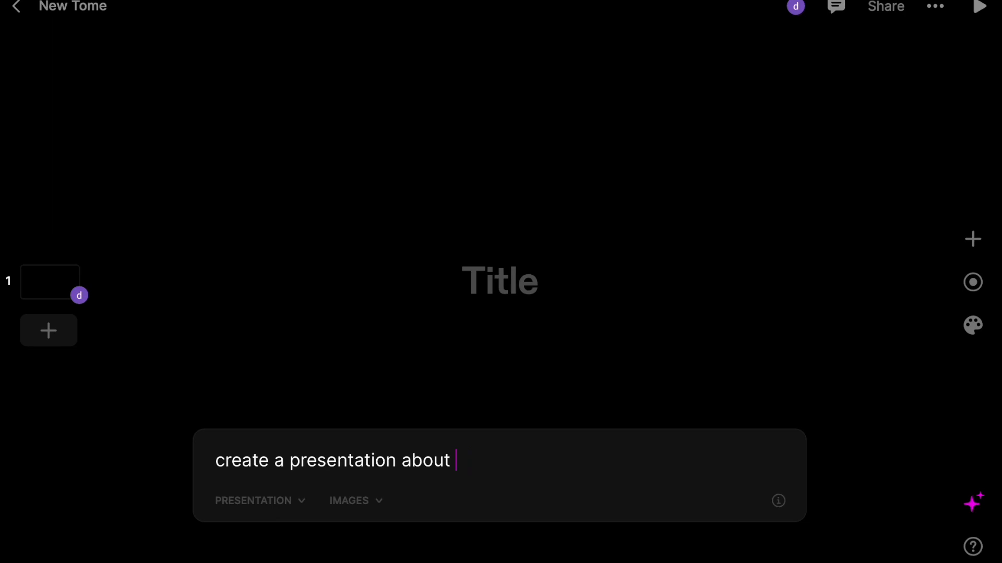
type("amazon bu")
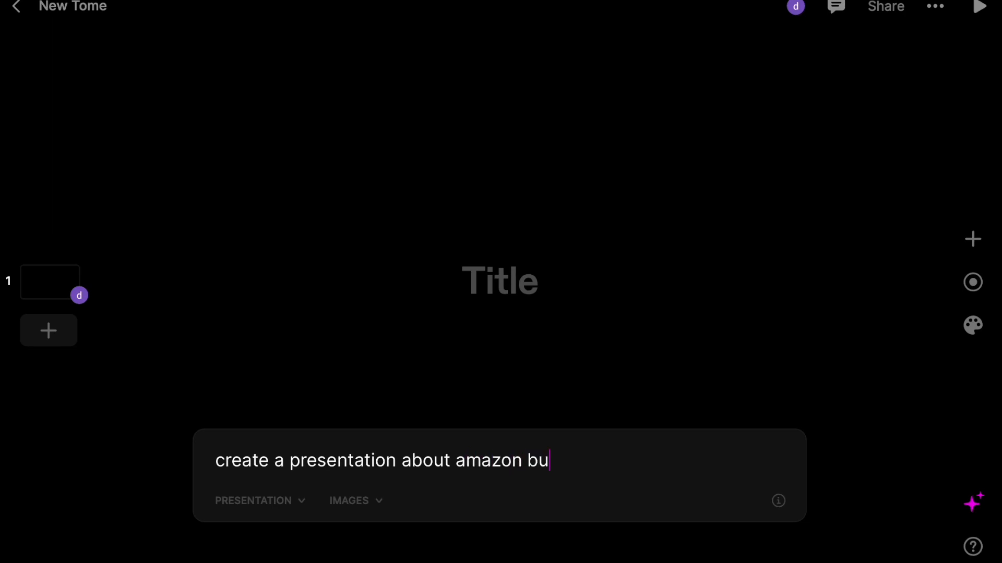
type("siness")
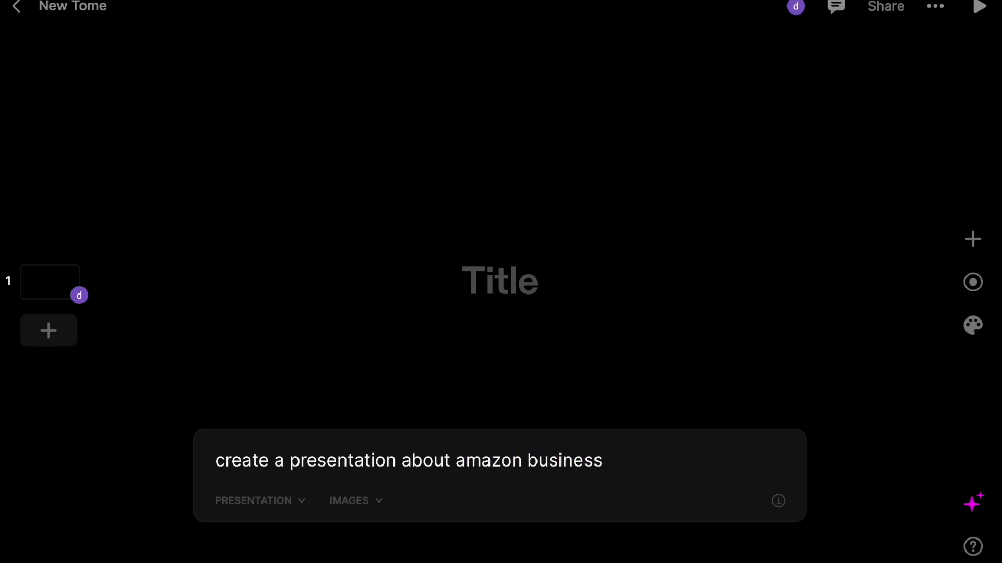
type("amazon fda and how")
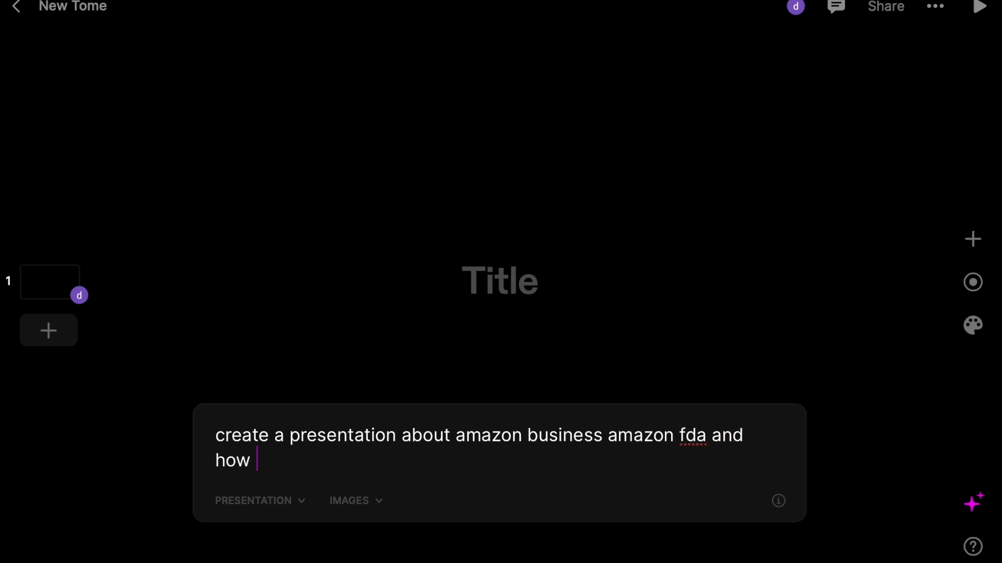
type("to start and amazon")
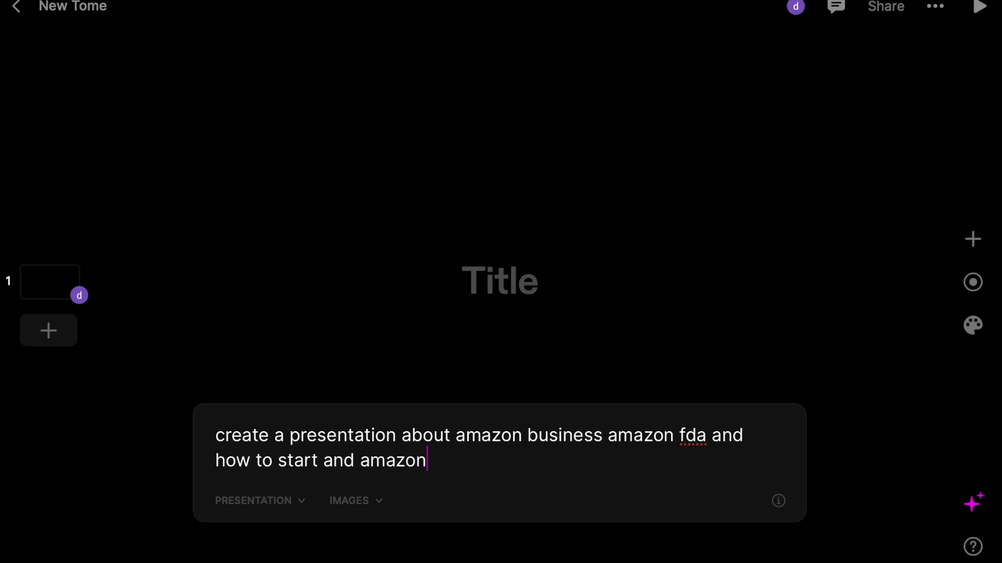
type("fda")
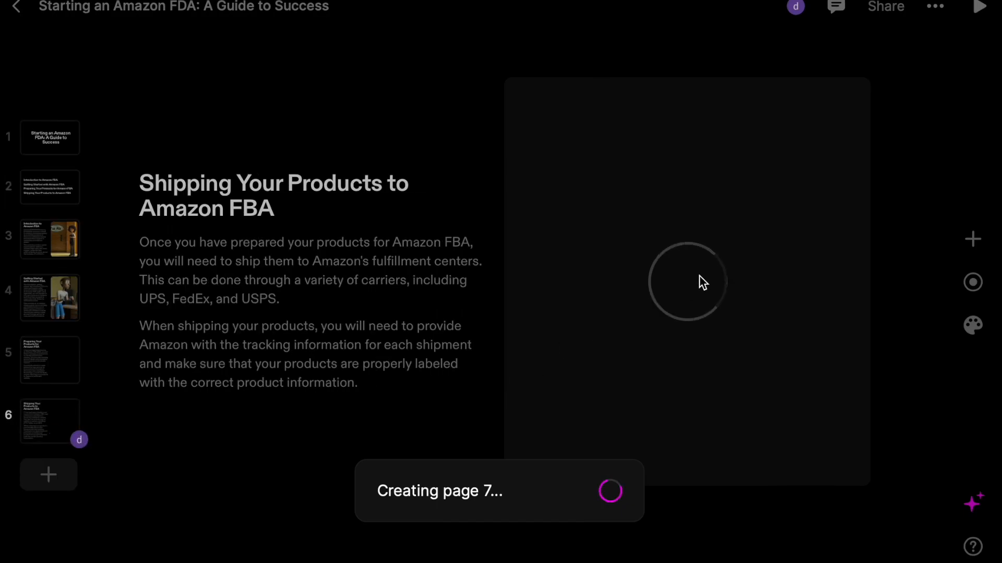
mouse_move(800, 237)
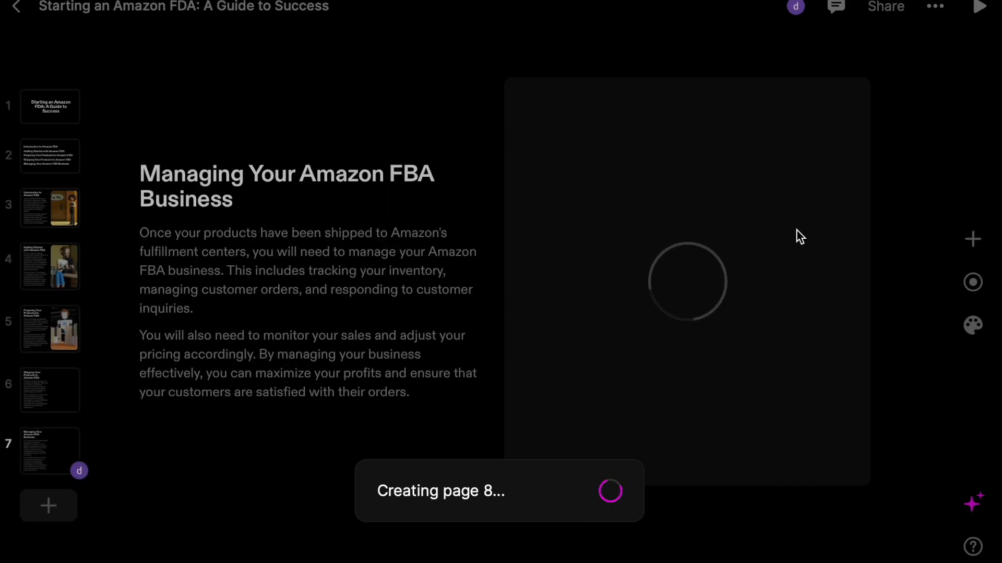
mouse_move(372, 272)
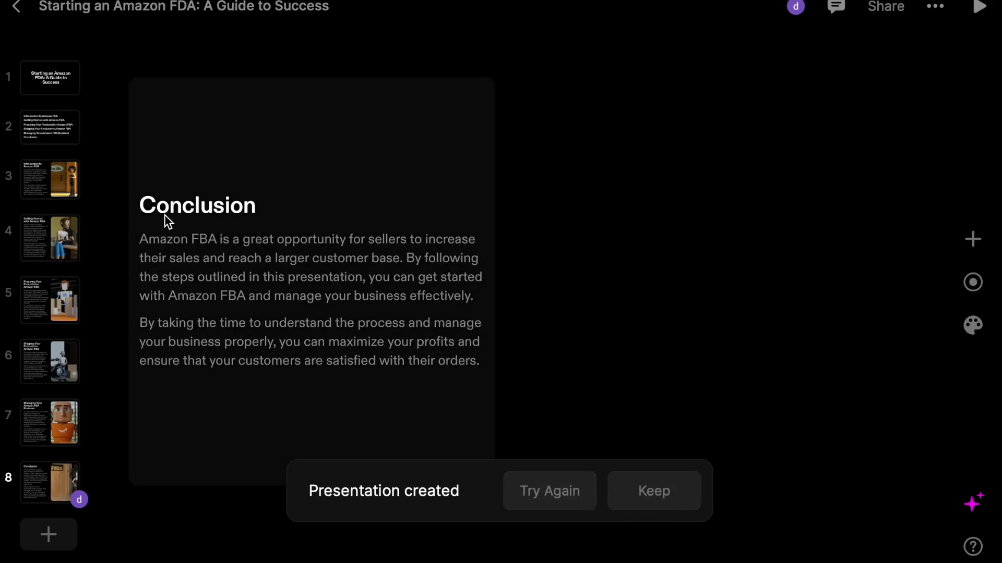
View the title, agenda, Introduction and Getting Started with Amazon FBA pages in turn
left_click(49, 77)
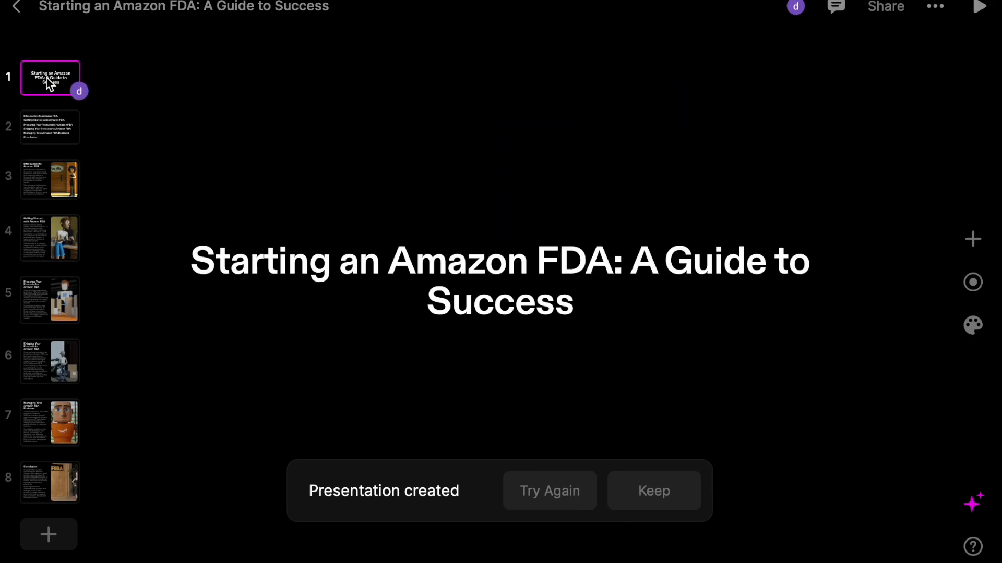
left_click(49, 126)
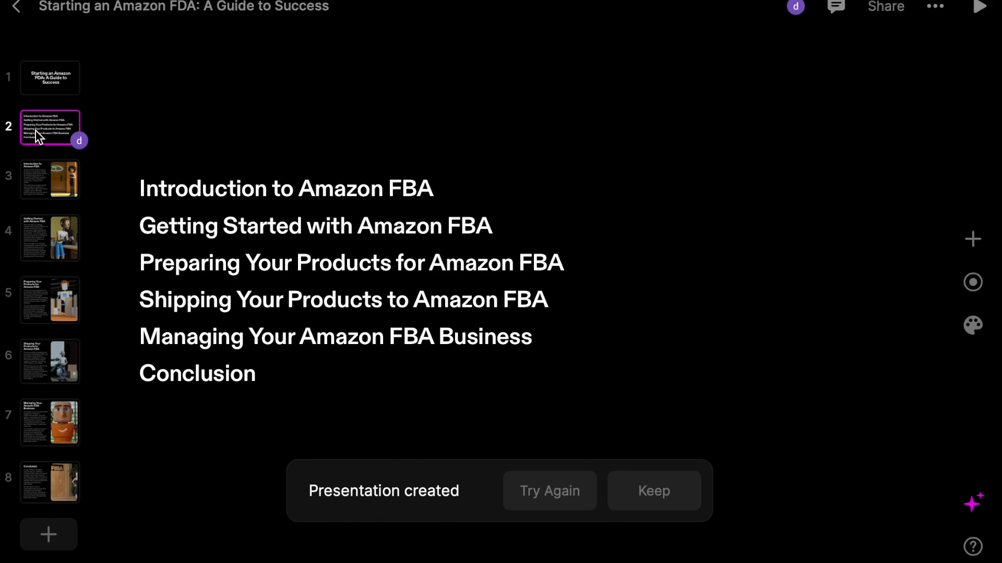
mouse_move(47, 183)
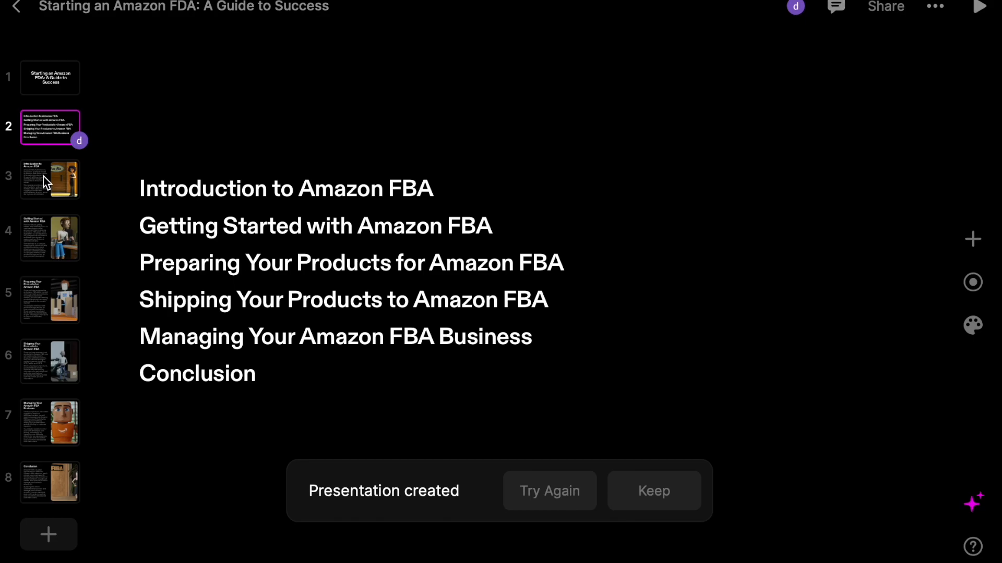
left_click(49, 178)
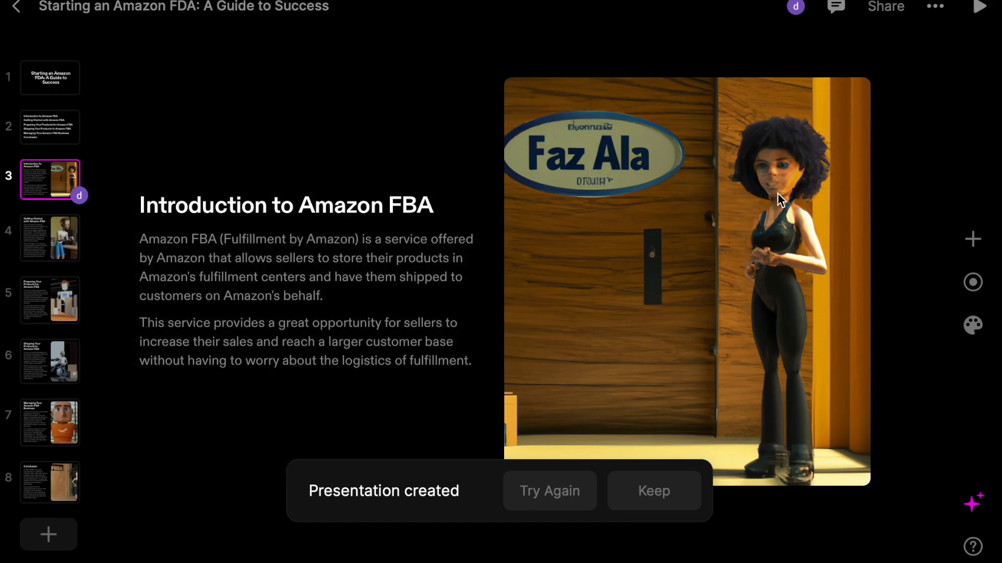
mouse_move(733, 413)
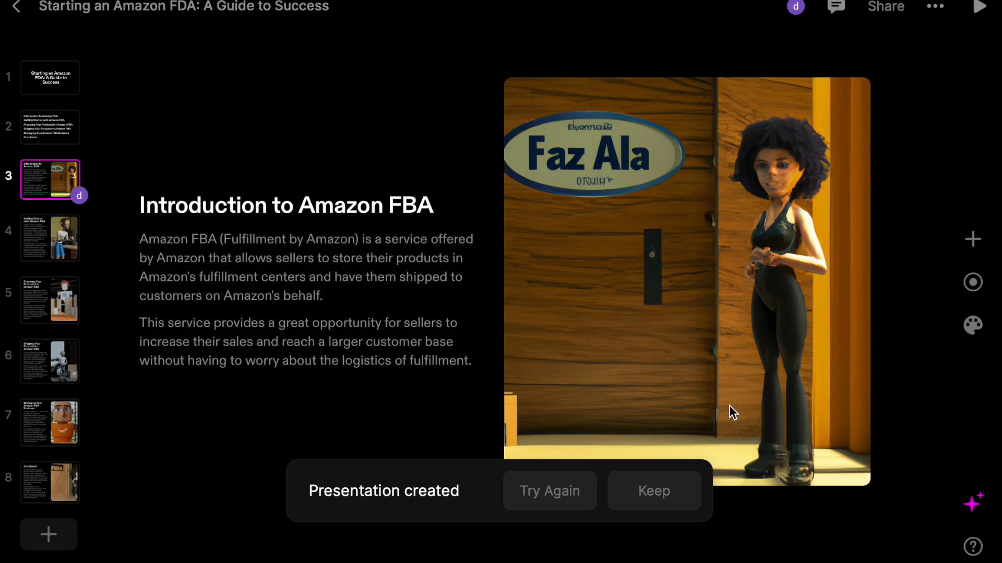
mouse_move(614, 364)
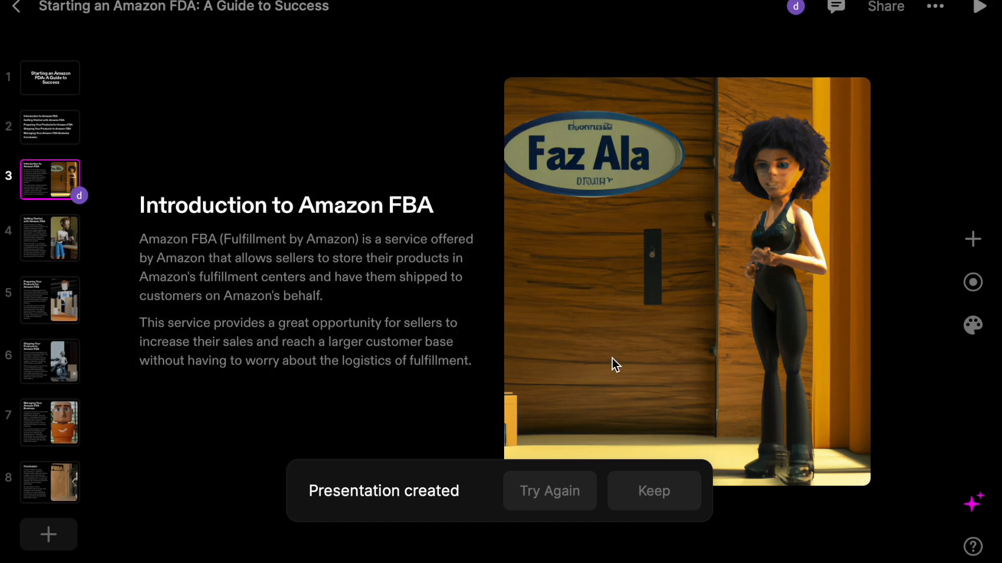
mouse_move(720, 253)
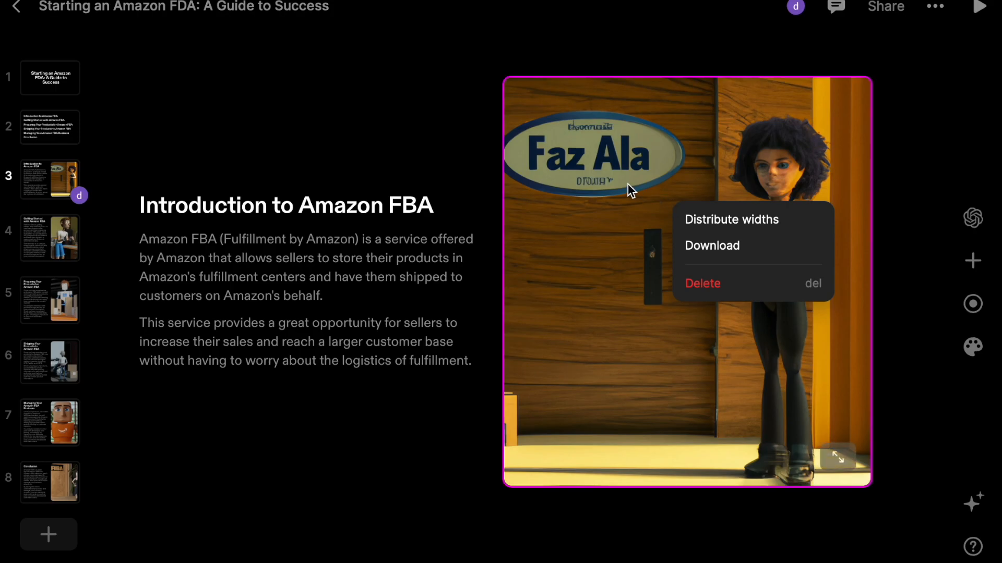
mouse_move(721, 389)
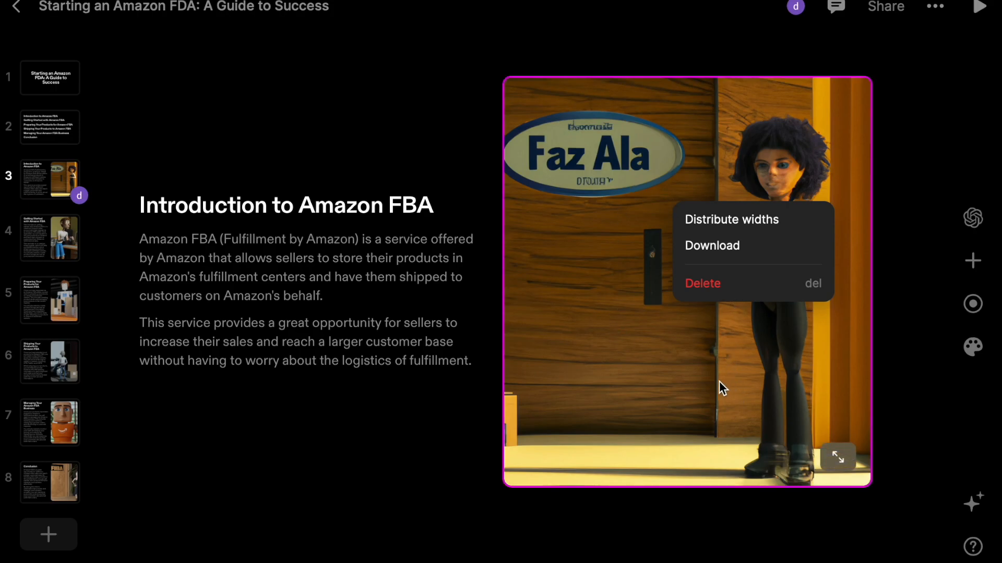
mouse_move(78, 265)
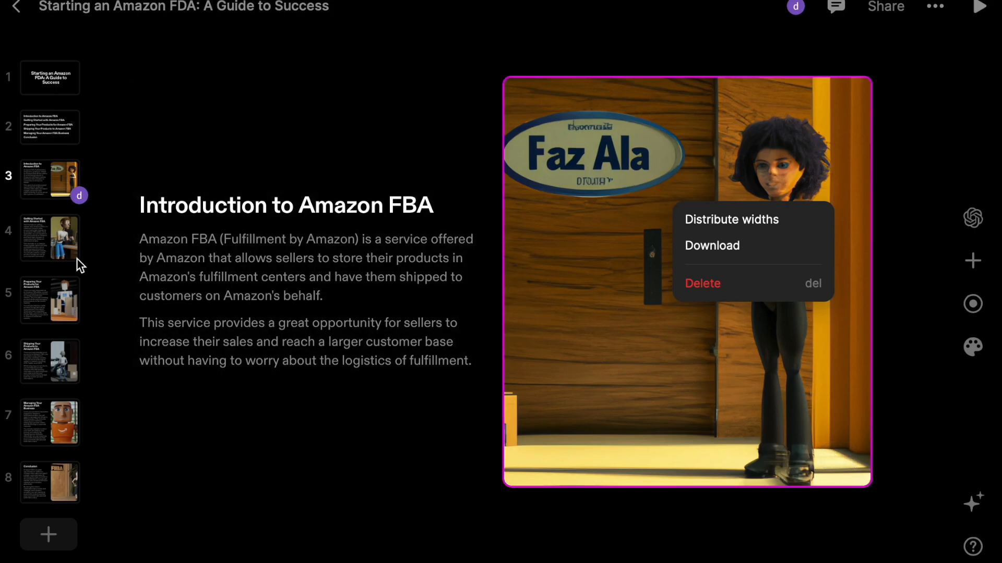
left_click(49, 238)
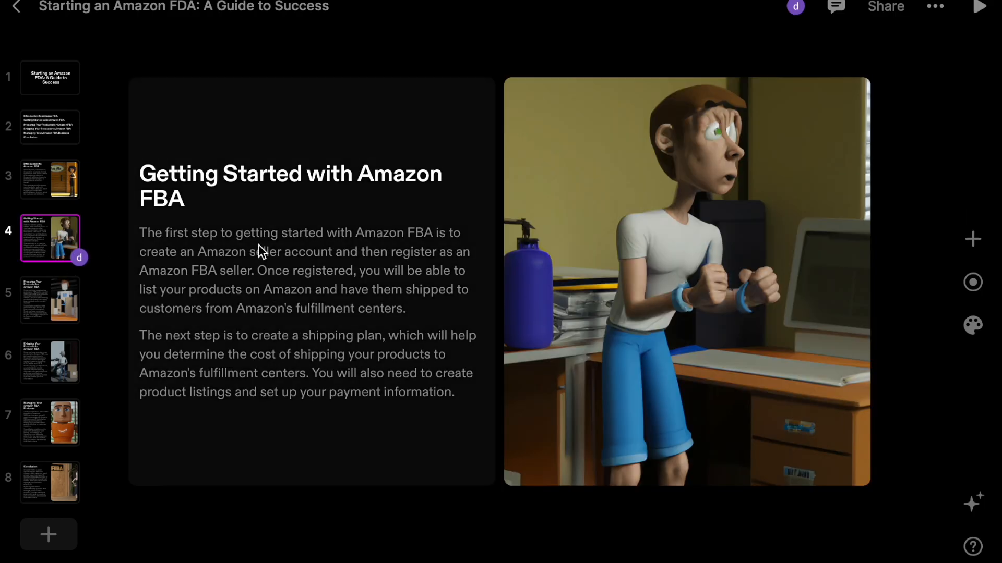
mouse_move(212, 289)
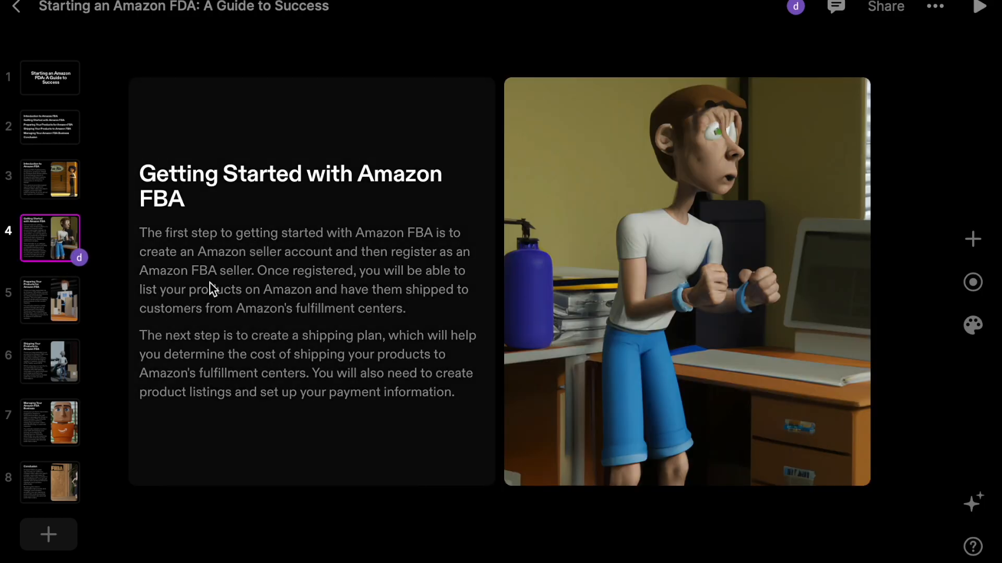
mouse_move(454, 256)
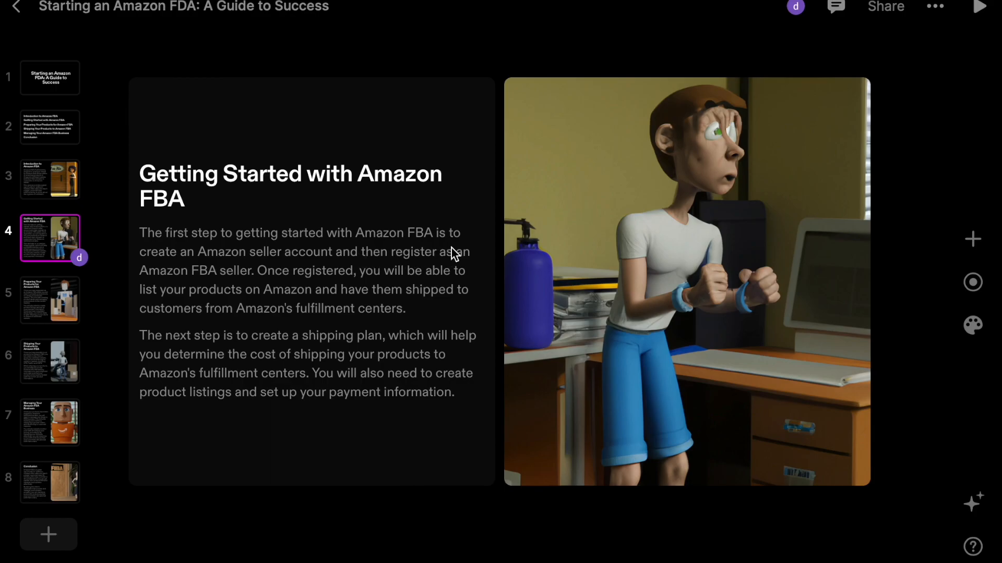
mouse_move(352, 273)
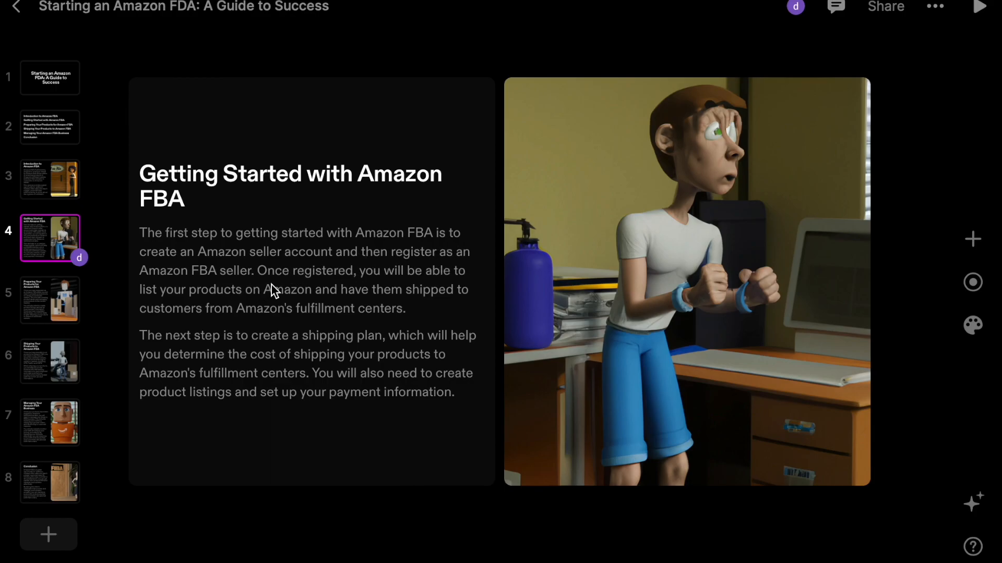
mouse_move(283, 329)
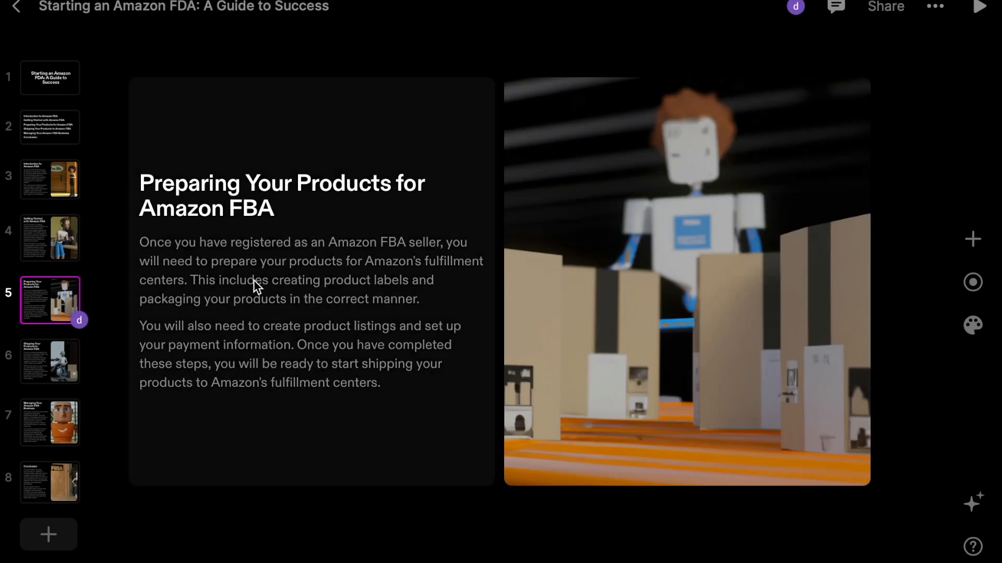
mouse_move(271, 265)
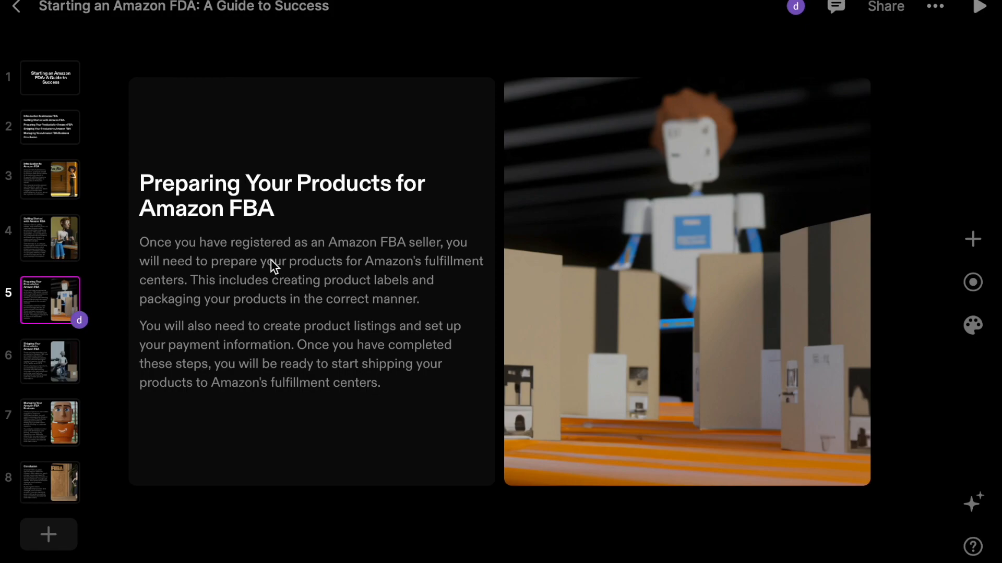
mouse_move(271, 355)
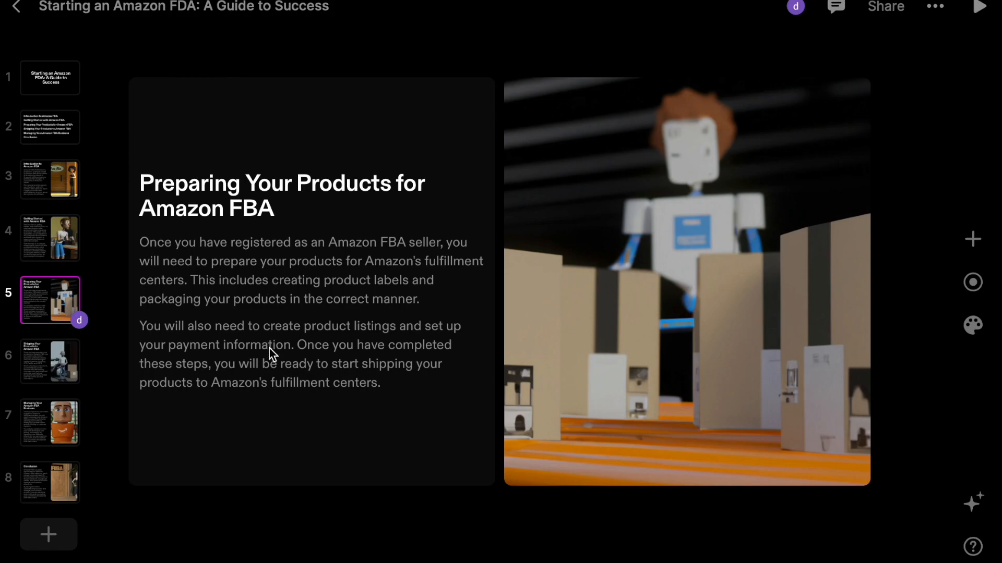
mouse_move(67, 383)
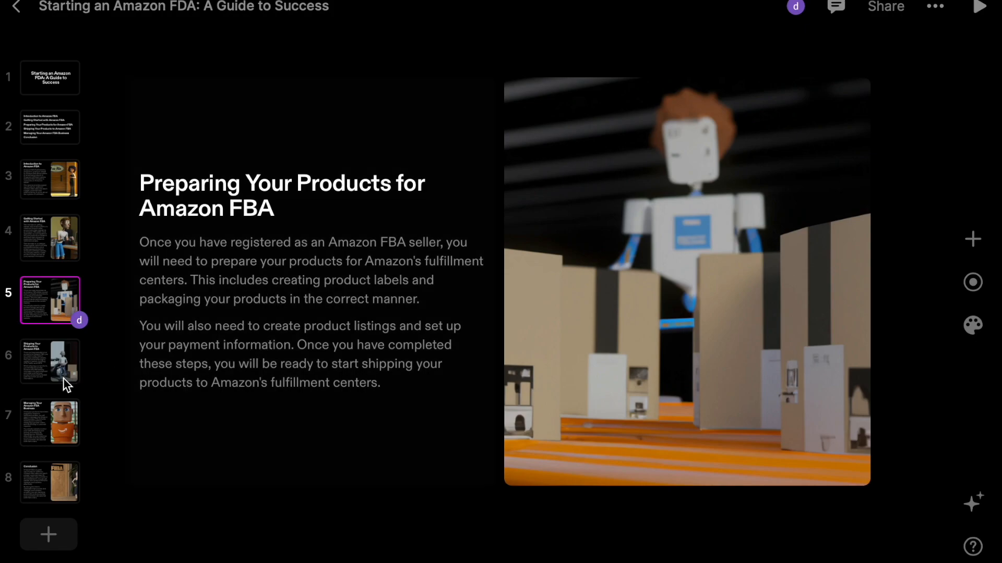
View the Shipping, Managing Your Amazon FBA Business and Conclusion pages in turn
left_click(49, 362)
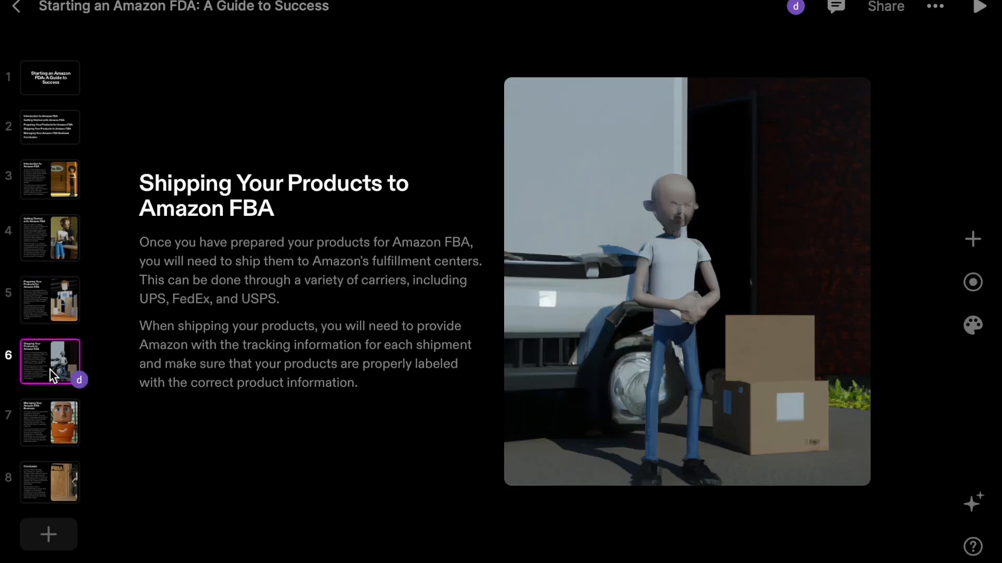
left_click(49, 422)
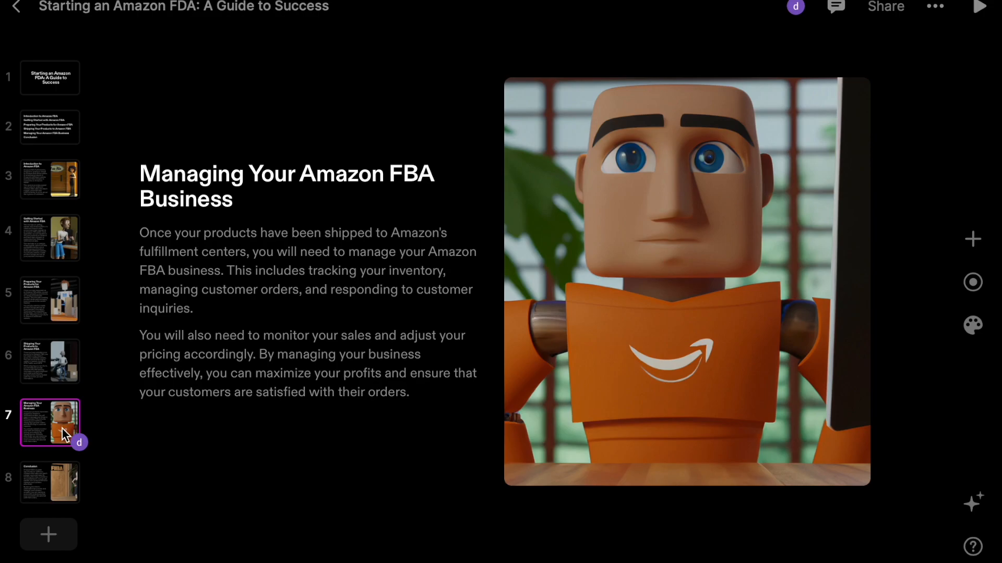
left_click(49, 482)
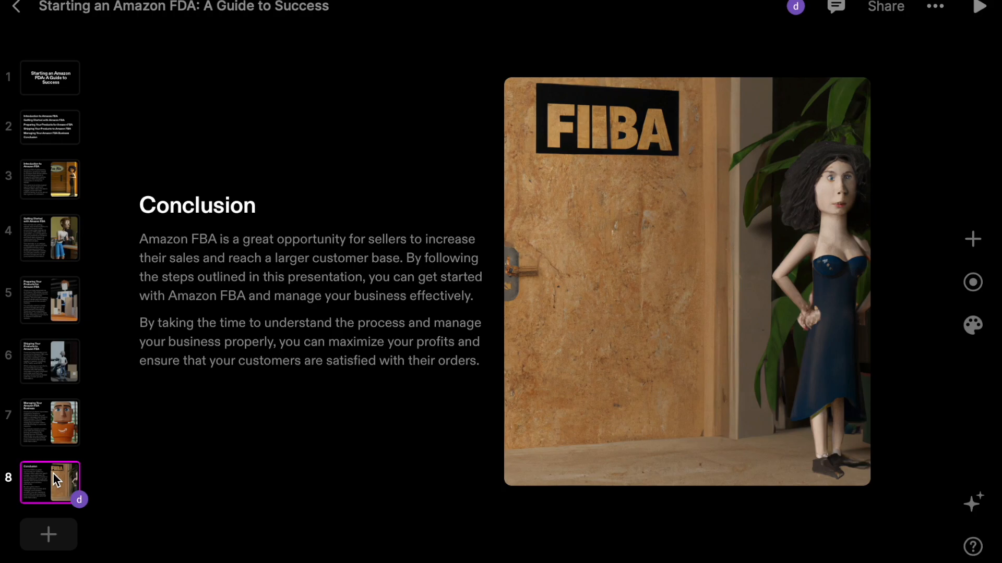
mouse_move(121, 472)
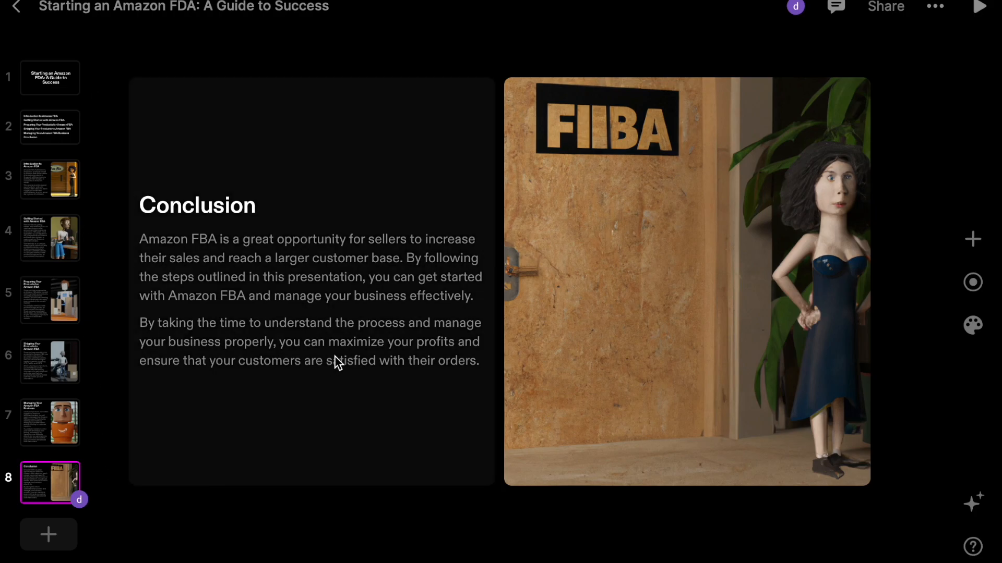
mouse_move(198, 250)
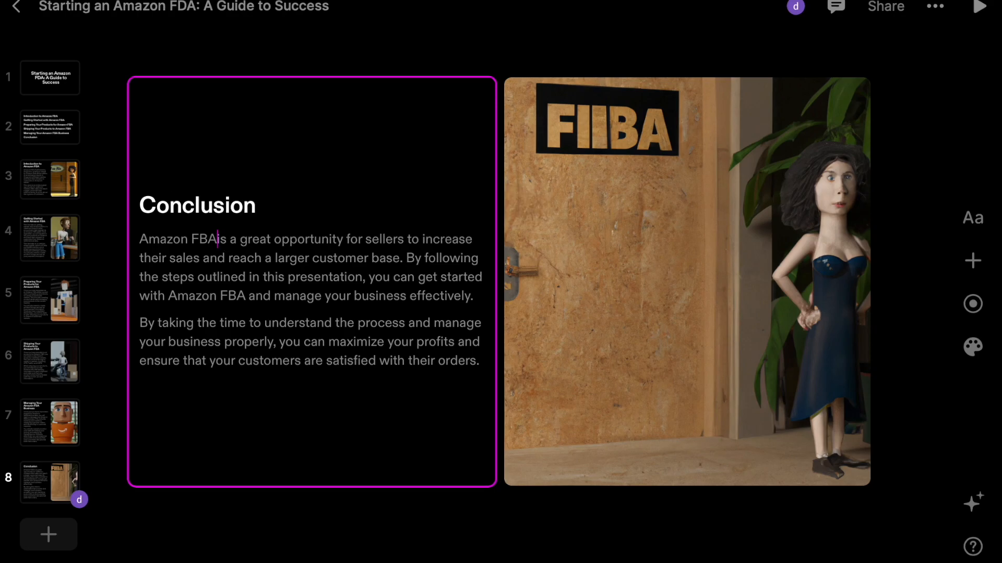
key("Backspace")
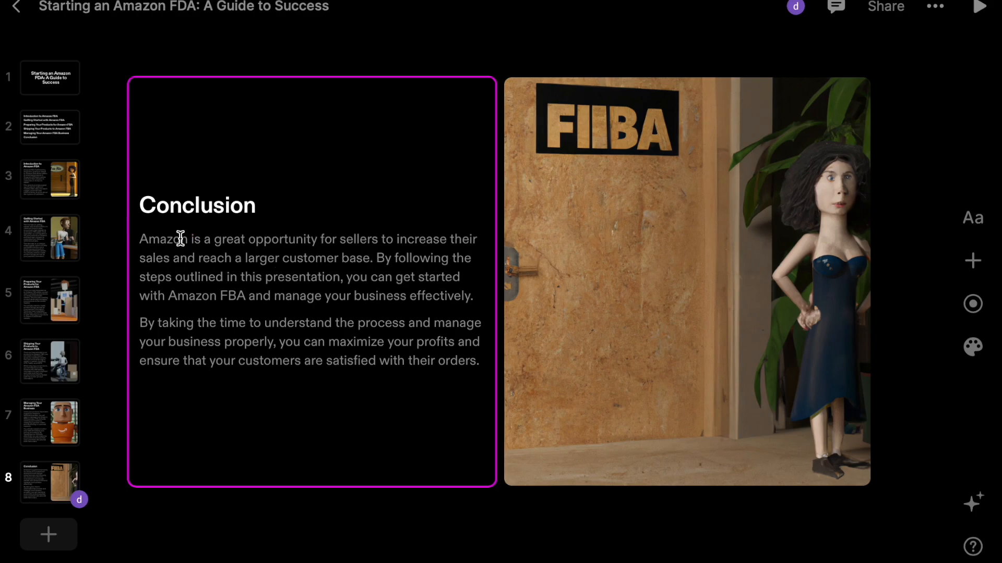
mouse_move(190, 239)
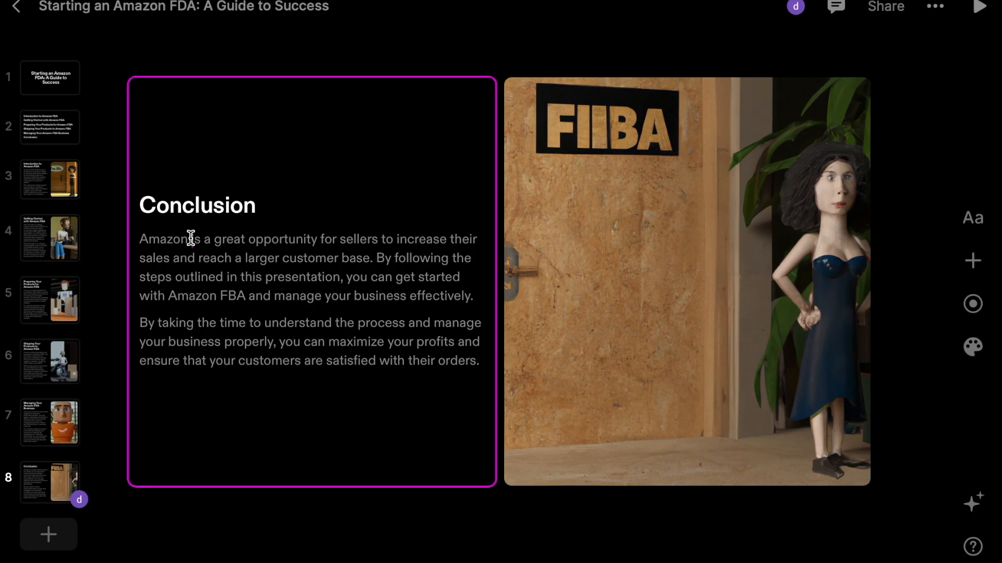
type("FBA")
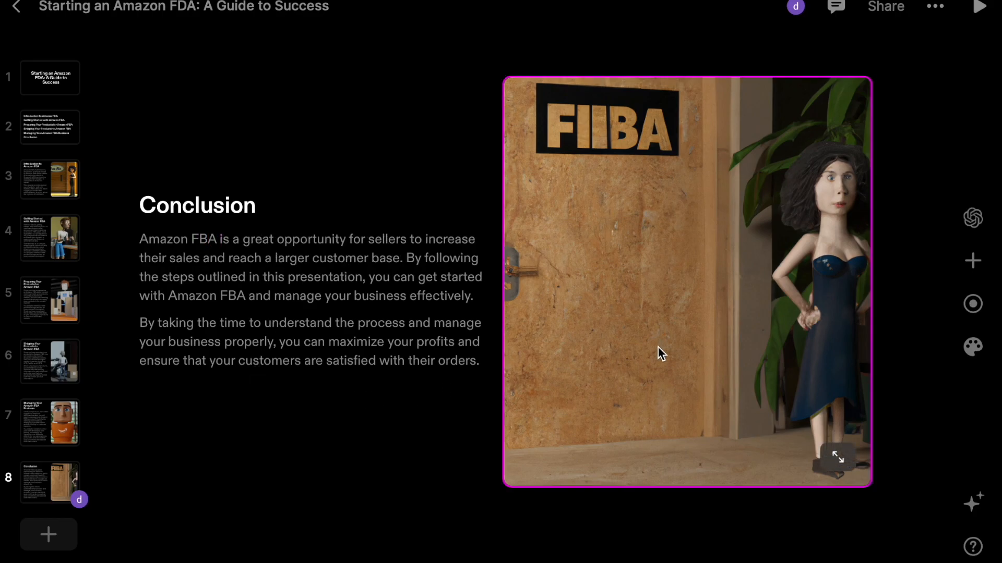
mouse_move(662, 311)
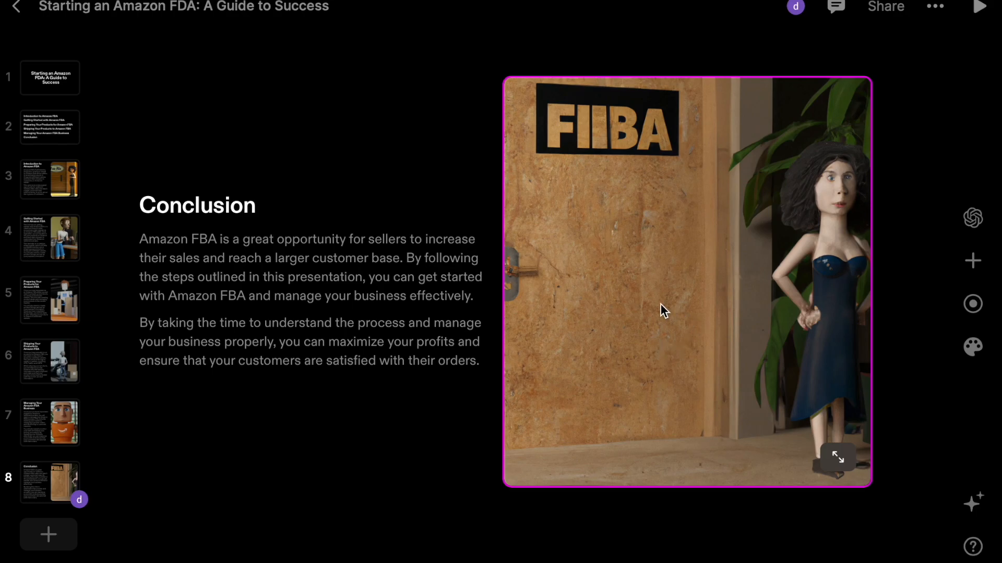
right_click(662, 311)
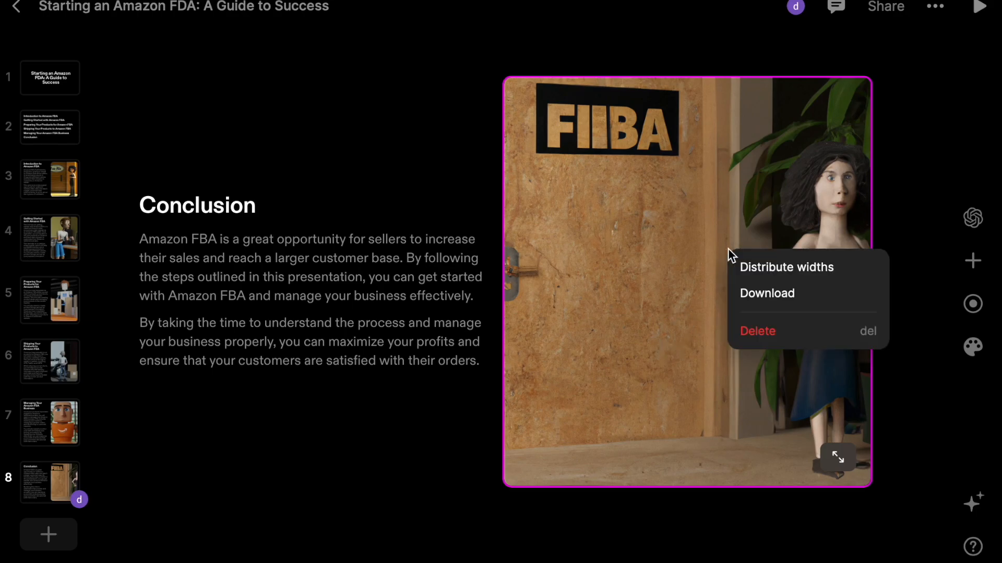
mouse_move(873, 487)
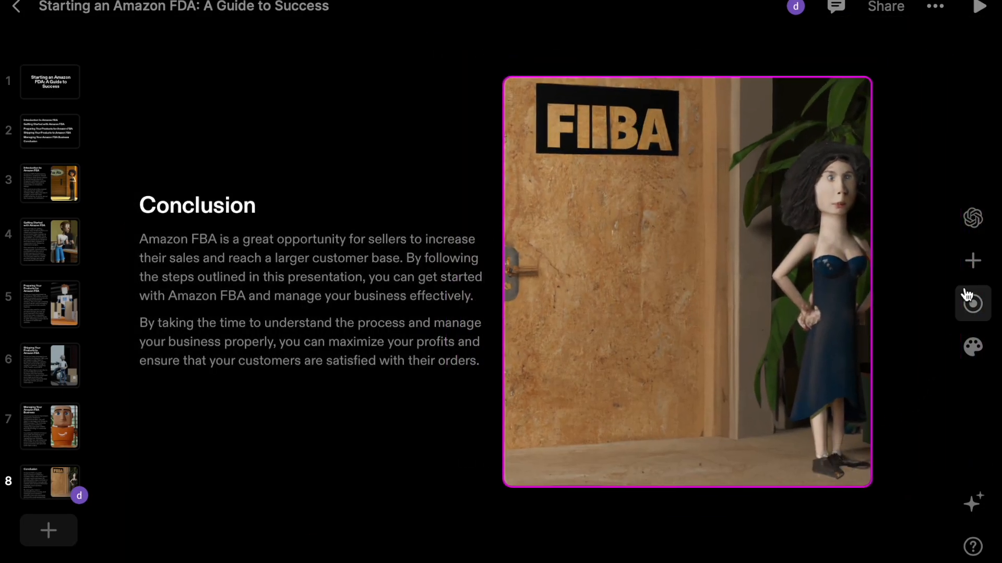
mouse_move(972, 218)
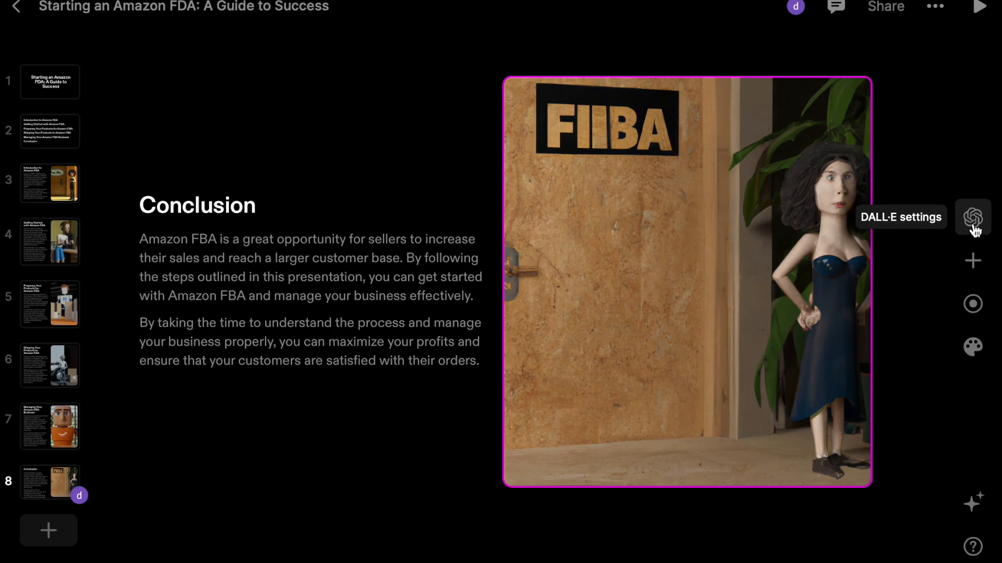
mouse_move(973, 260)
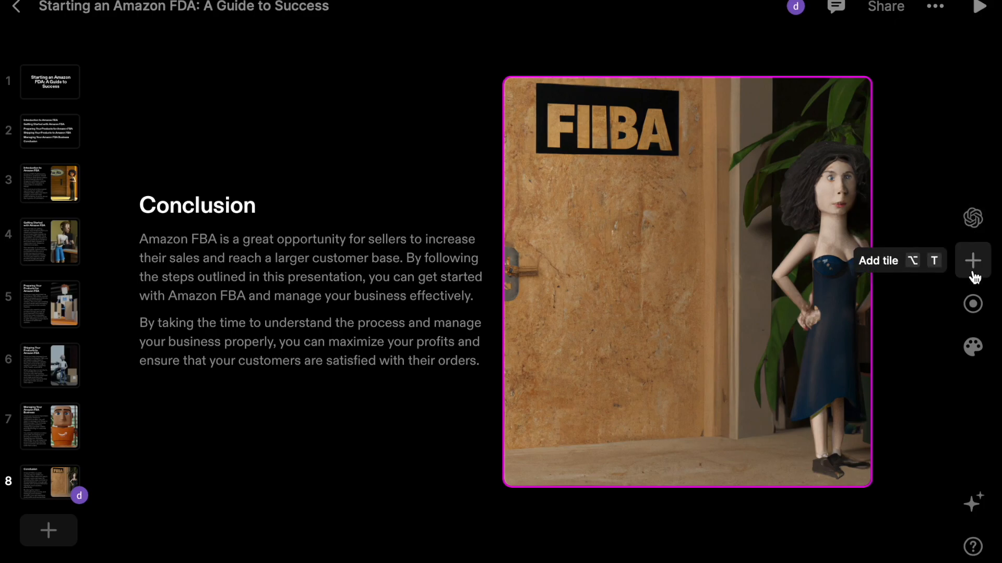
Add a text tile reading 'HELLO THX FOR READING' below the Conclusion content
left_click(972, 260)
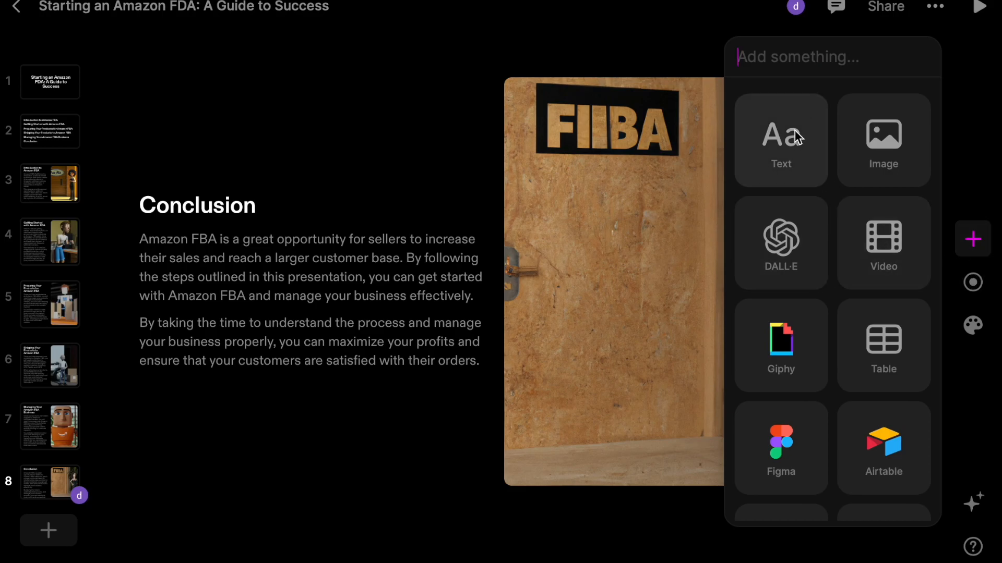
left_click(781, 140)
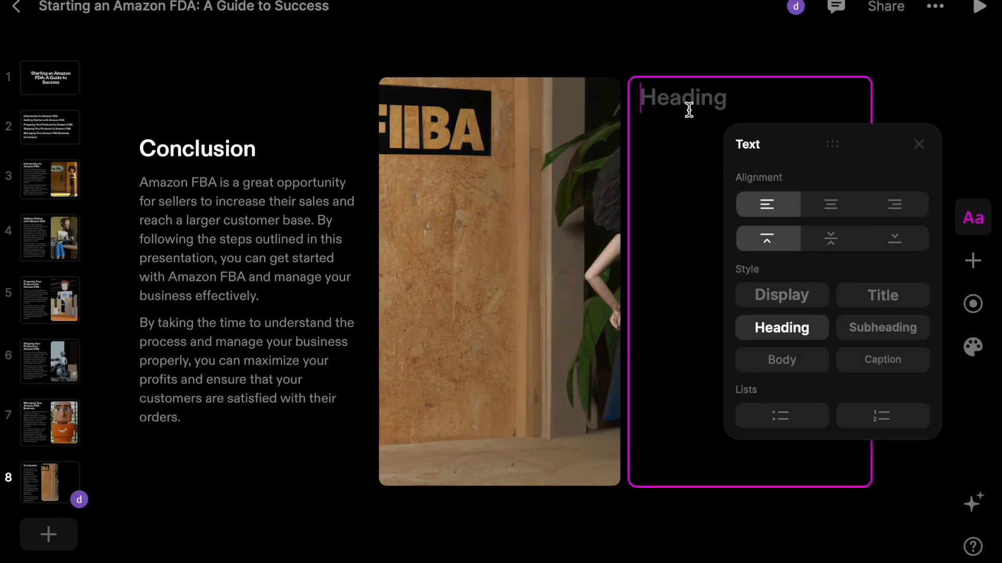
type("HELLO")
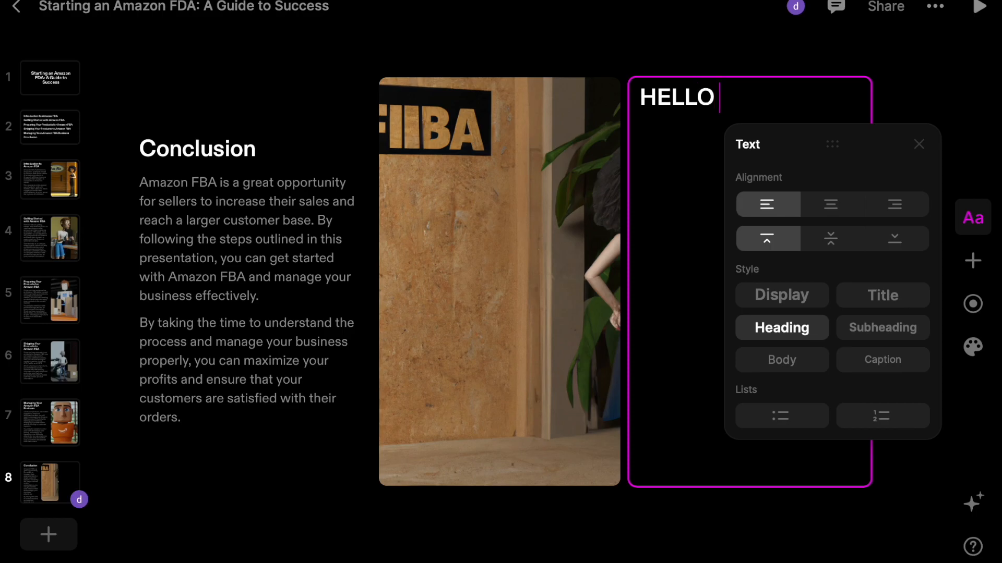
type("THX FOR REA")
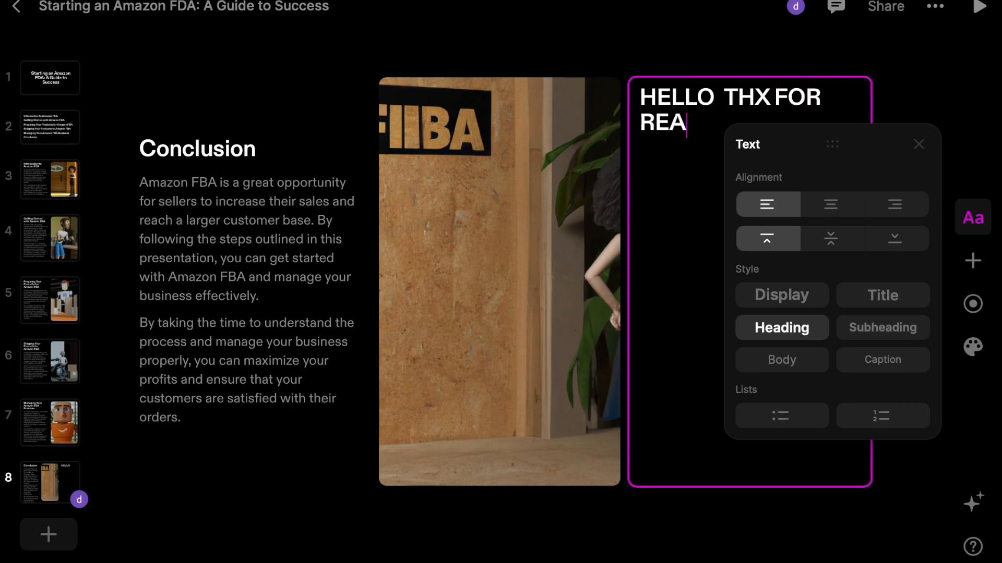
type("DING")
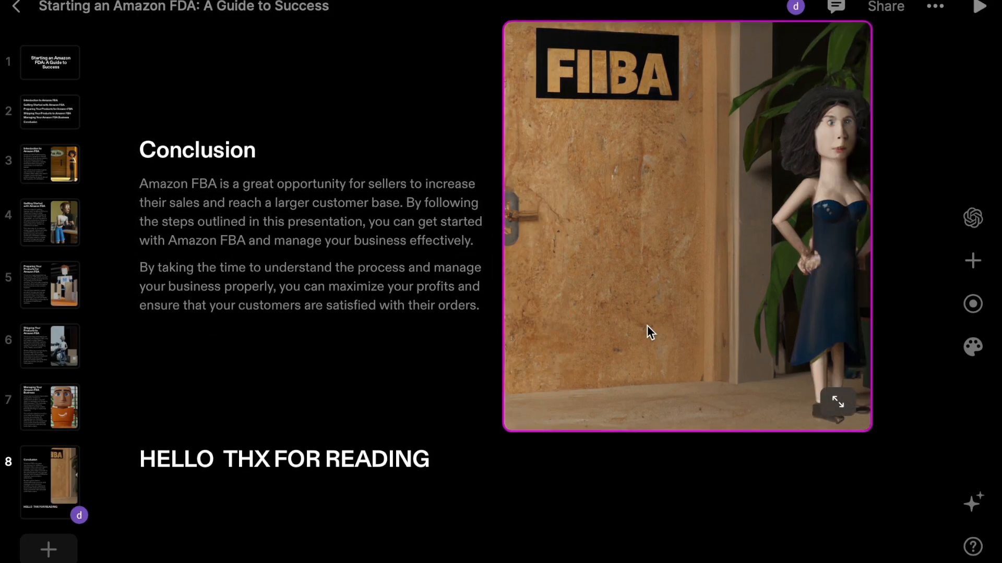
Return to the Introduction to Amazon FBA page and view the deck's sharing and access settings
left_click(50, 62)
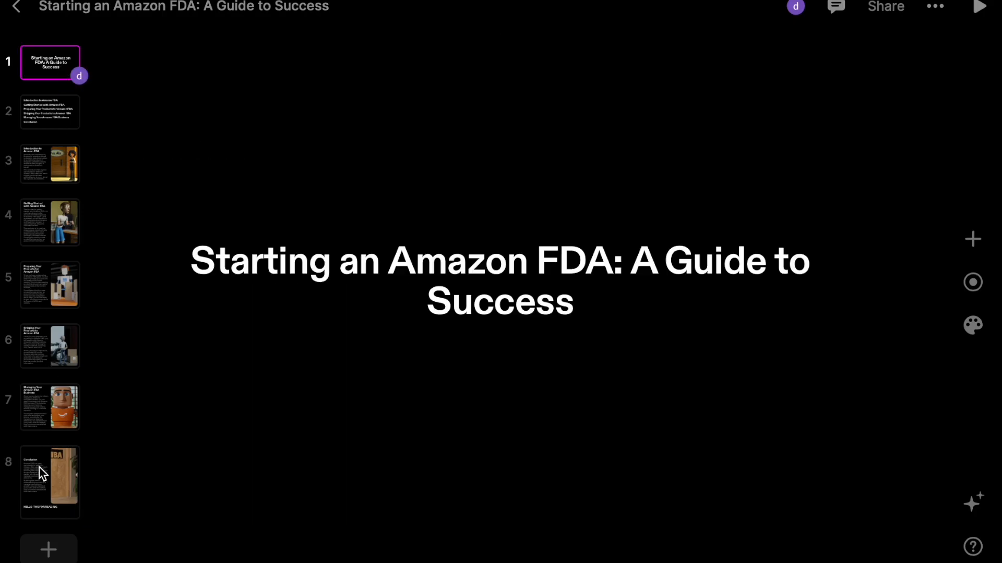
mouse_move(73, 217)
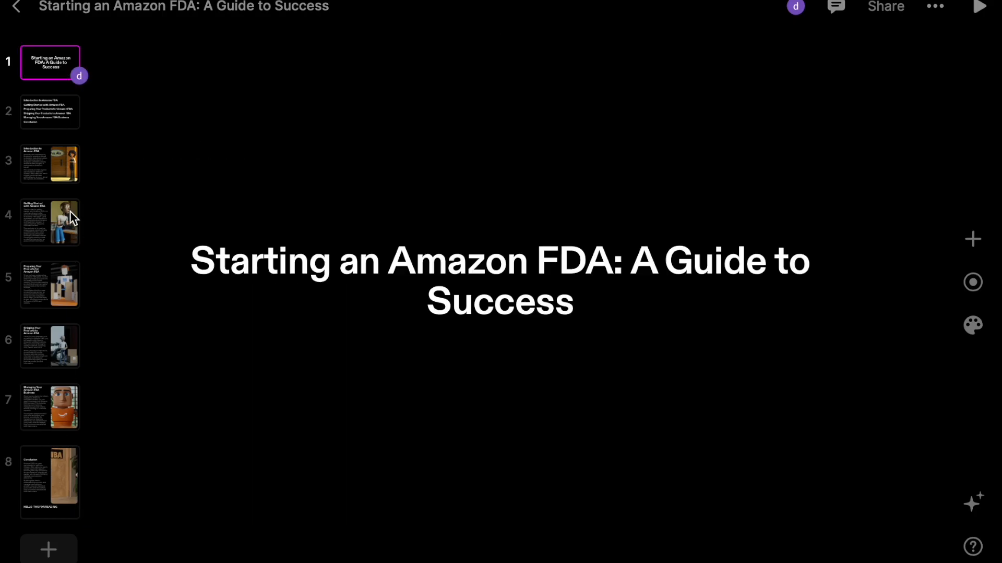
left_click(49, 164)
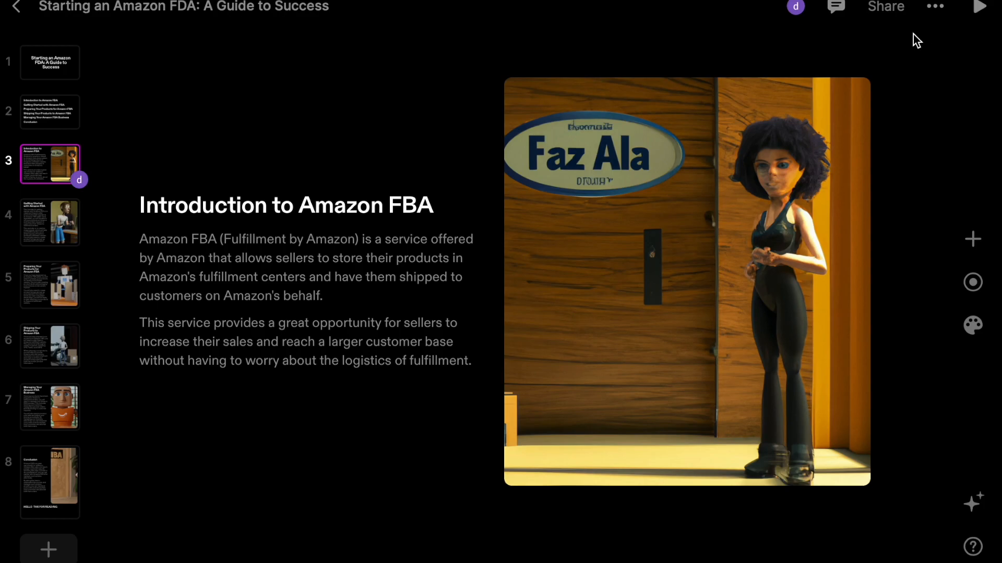
mouse_move(886, 7)
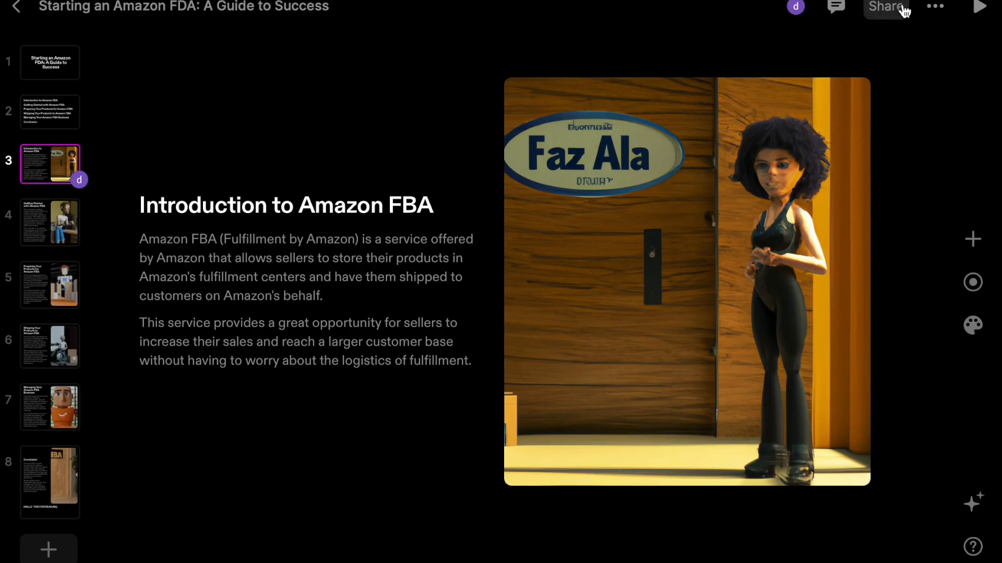
left_click(885, 8)
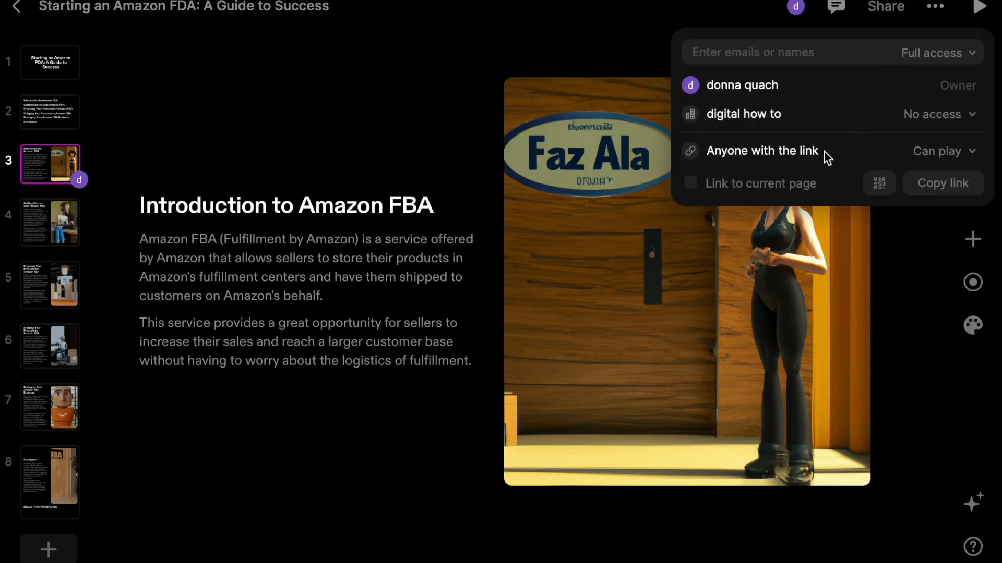
mouse_move(939, 205)
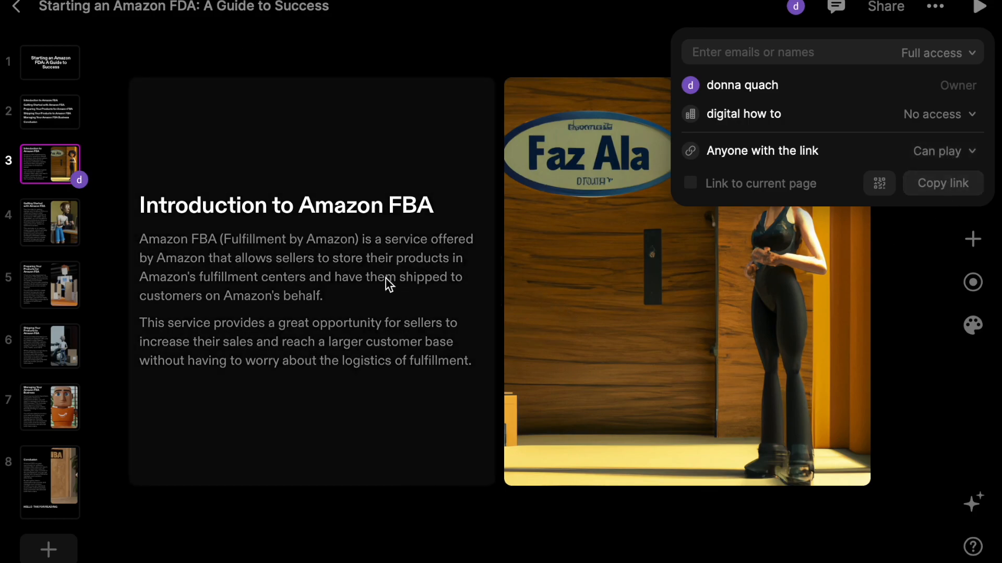
mouse_move(343, 340)
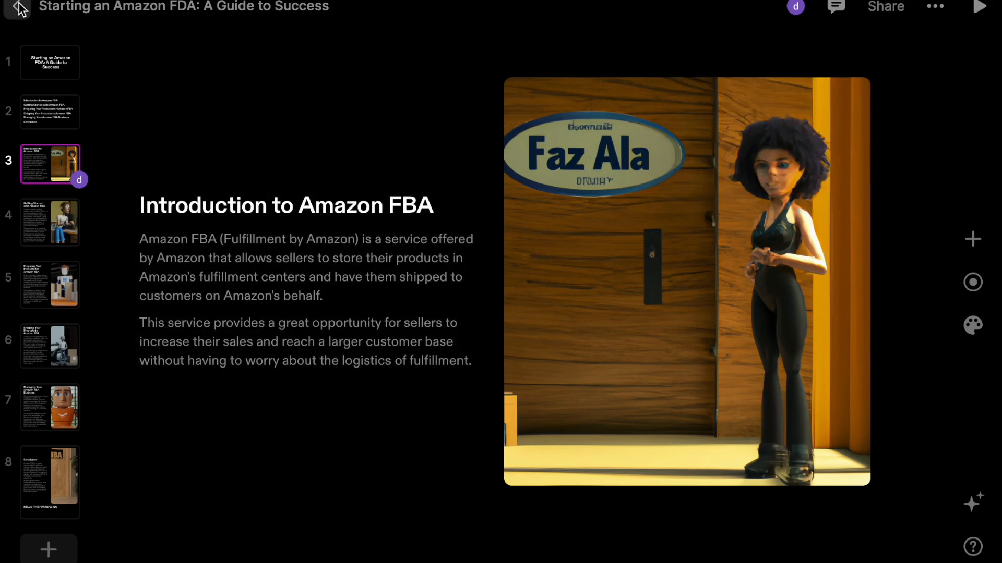
Go back to the workspace home, view the 455 credits balance popup, then dismiss it
left_click(18, 7)
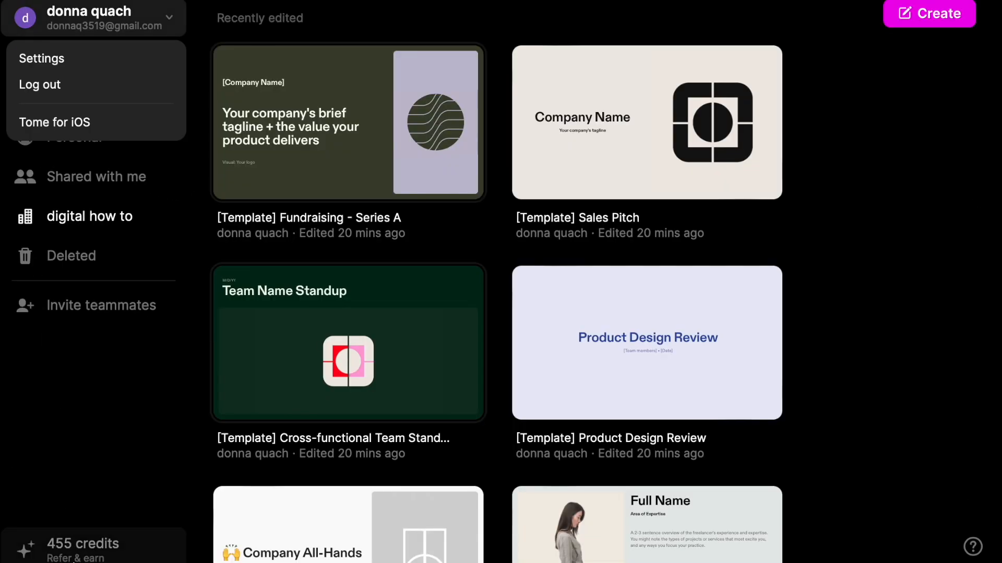
left_click(83, 543)
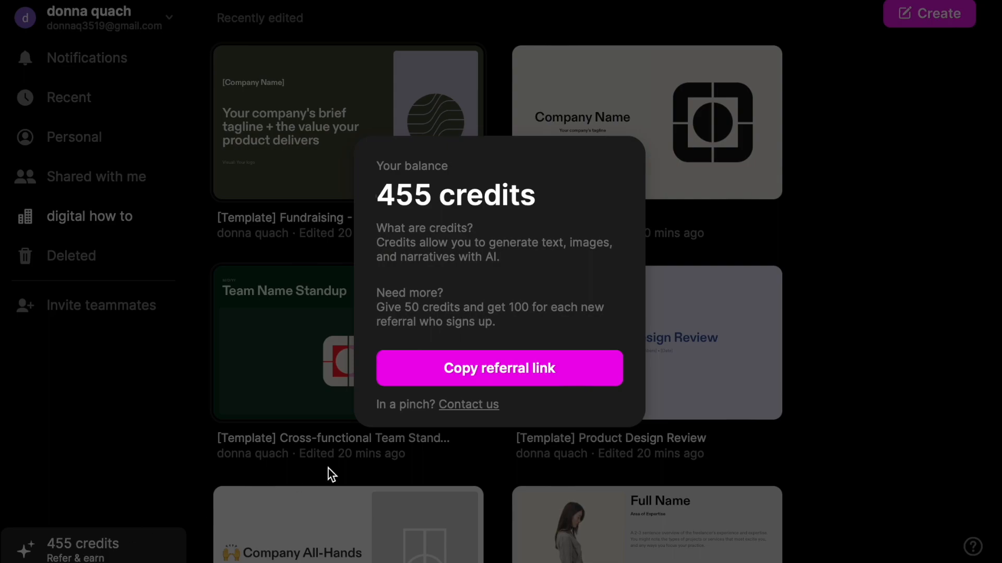
mouse_move(483, 209)
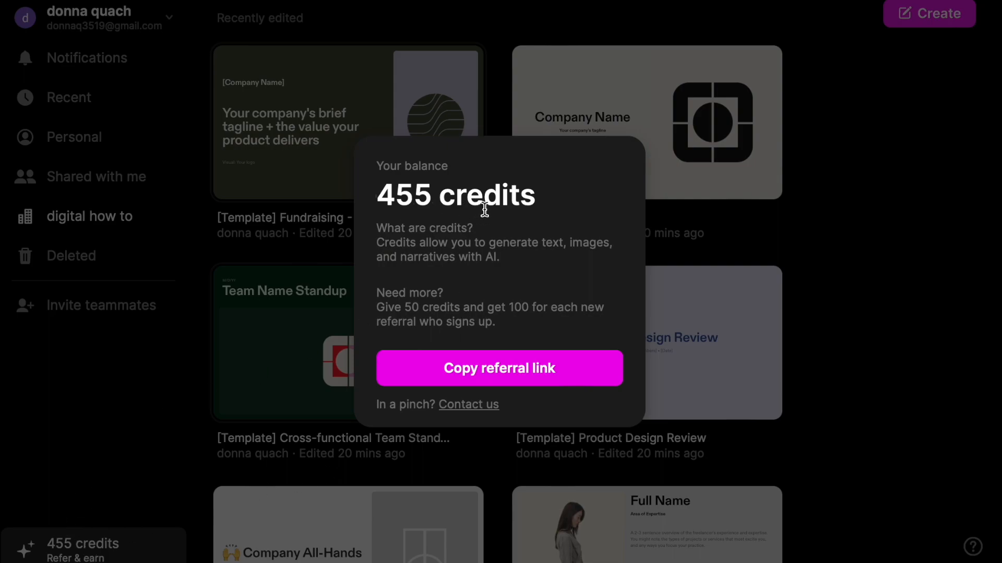
mouse_move(572, 284)
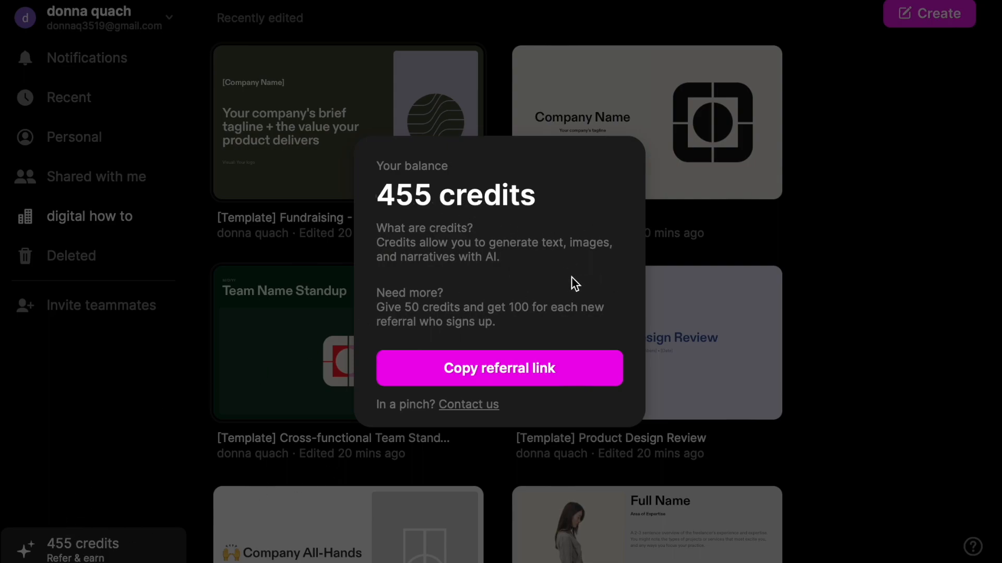
mouse_move(429, 323)
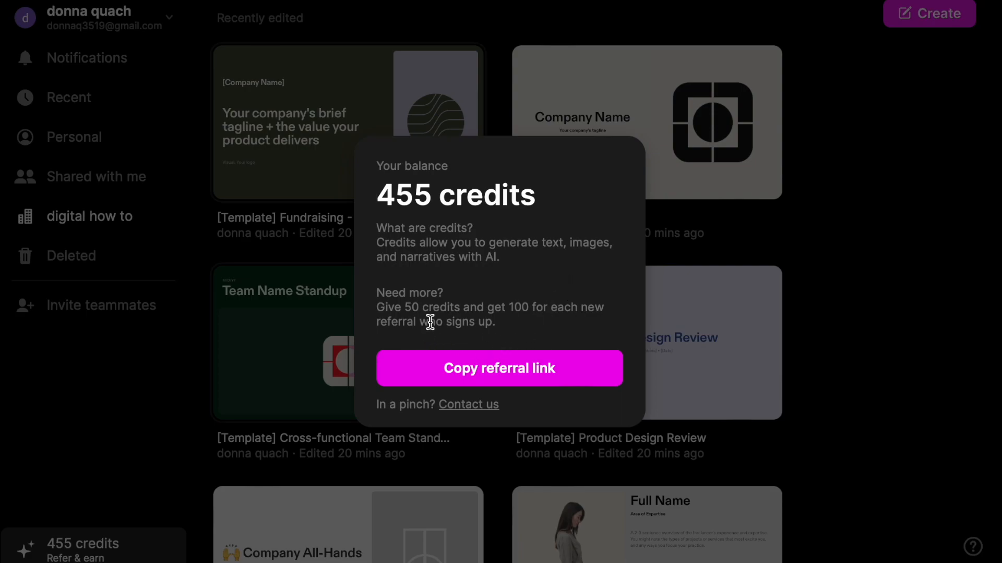
mouse_move(582, 326)
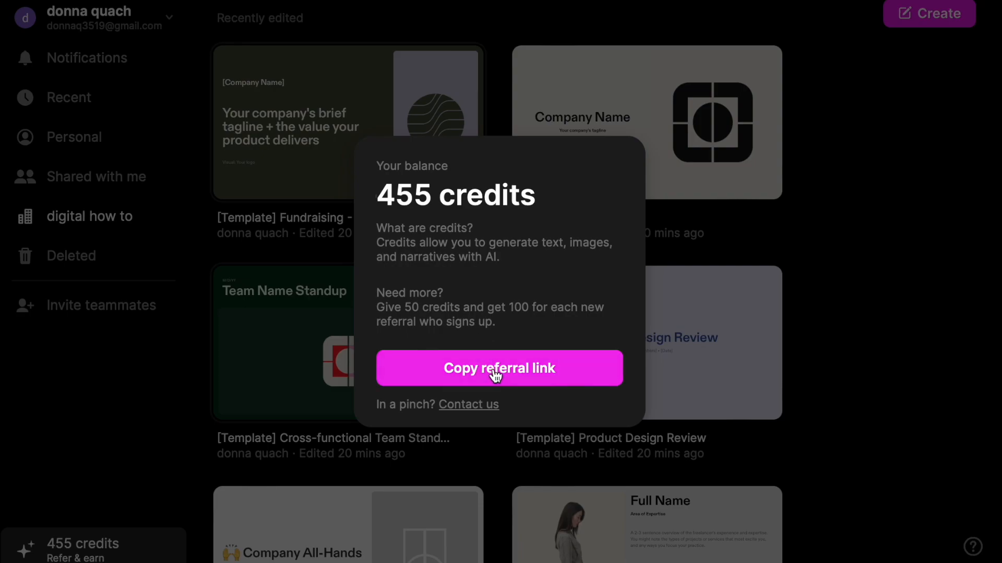
mouse_move(516, 372)
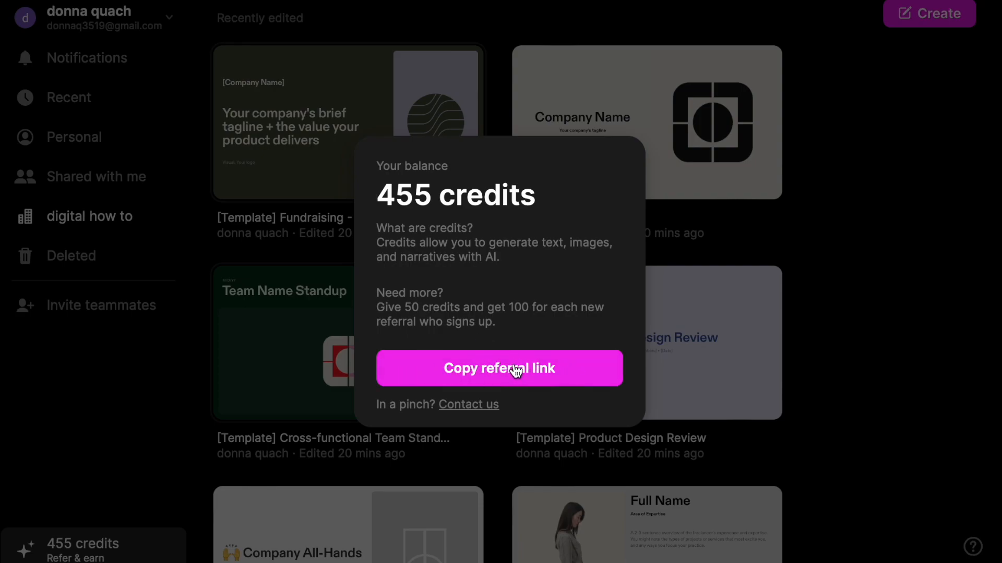
mouse_move(893, 366)
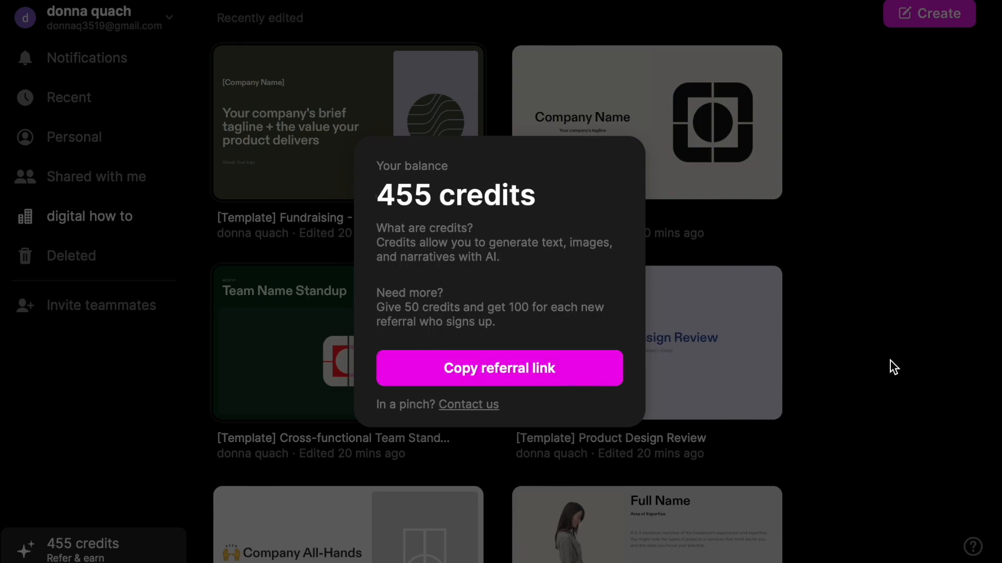
mouse_move(424, 354)
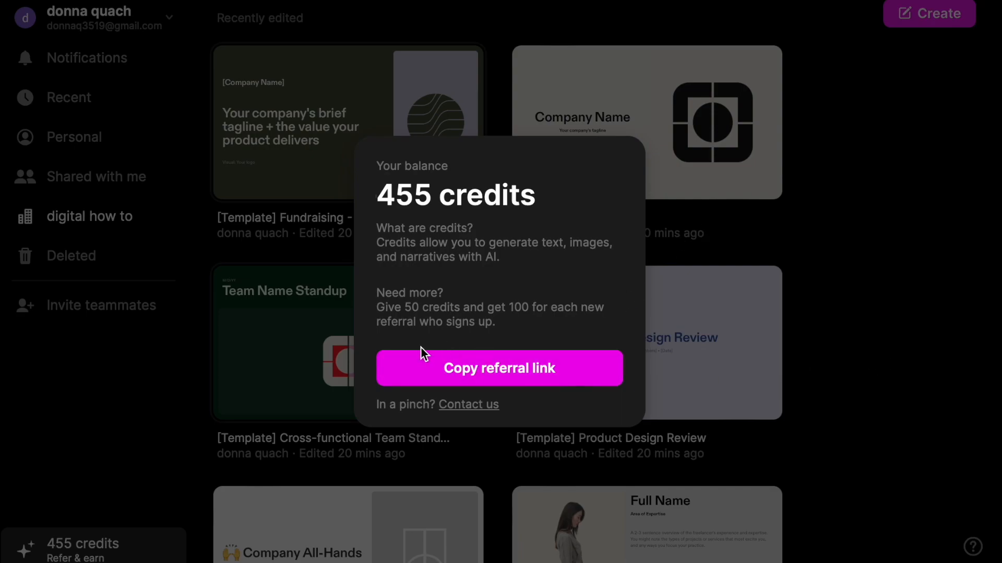
mouse_move(565, 320)
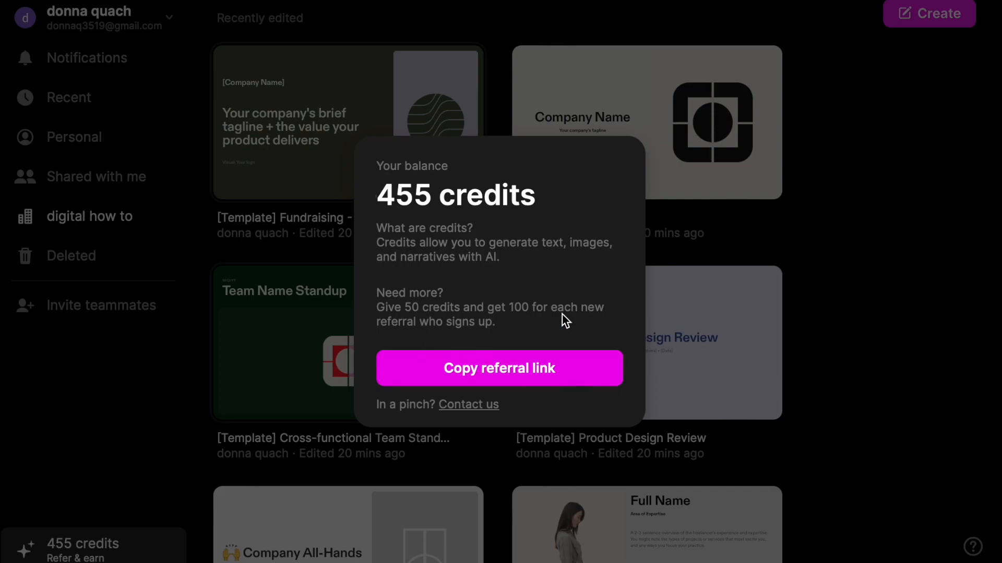
left_click(874, 237)
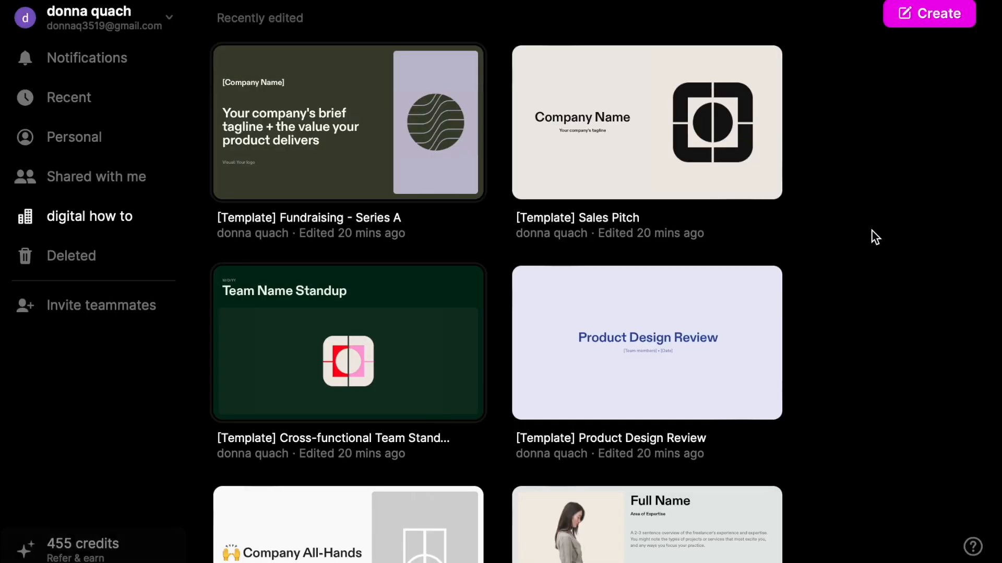